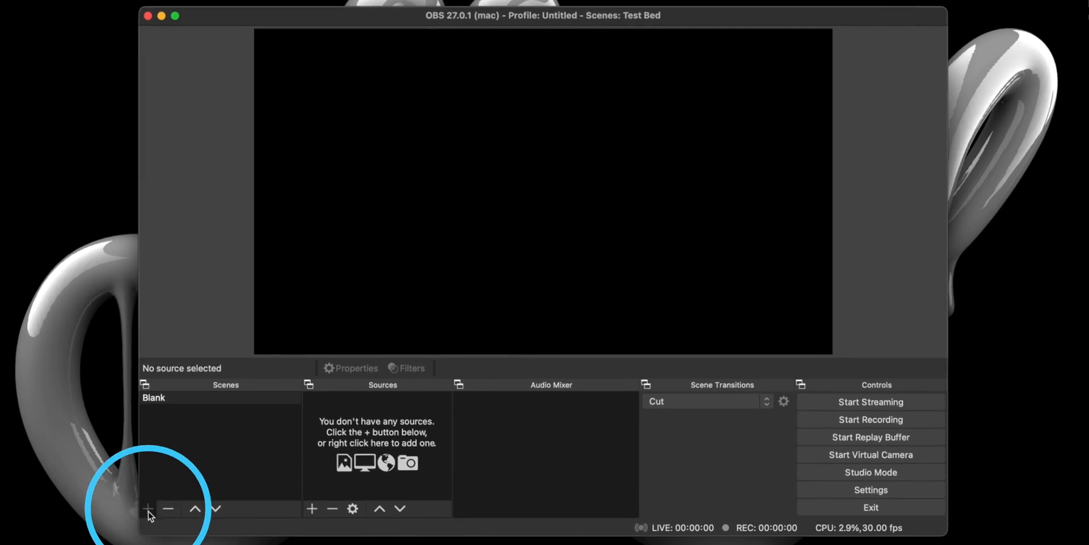
# Step: Create a new scene named 'ATEM Mini Pro'
pyautogui.click(148, 506)
pyautogui.write('ATEM Mini P')
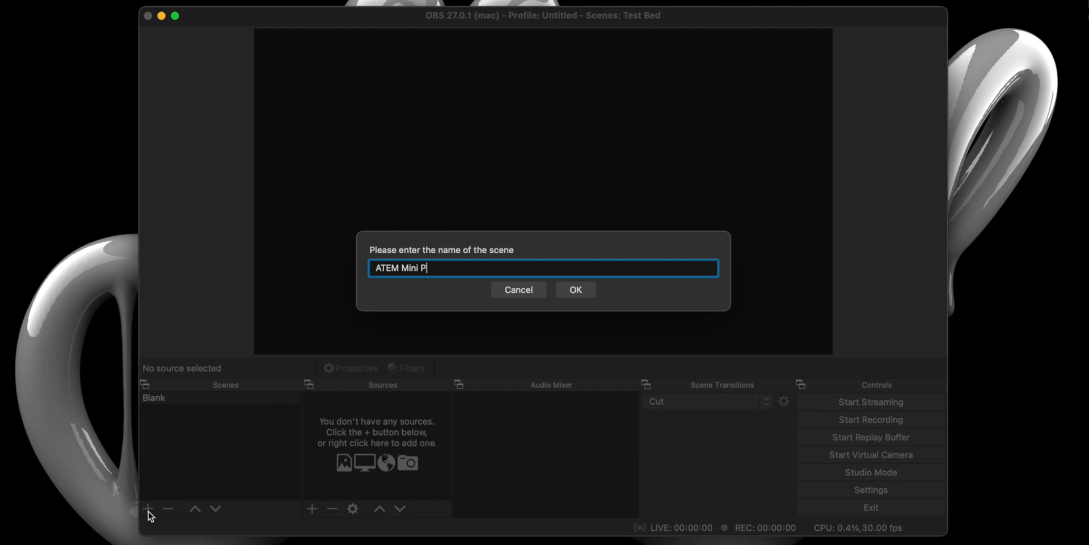
pyautogui.write('ro')
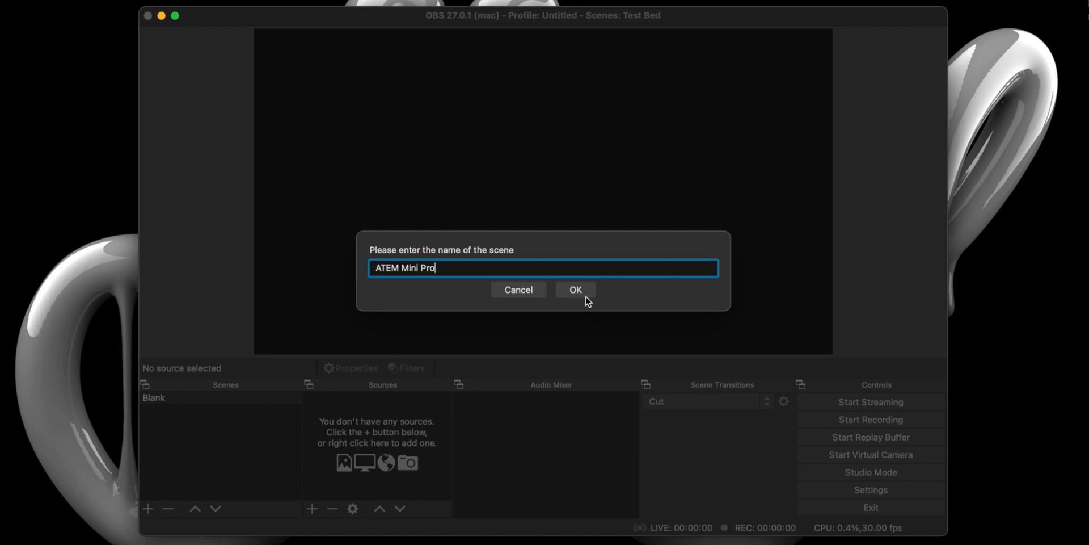
pyautogui.click(575, 289)
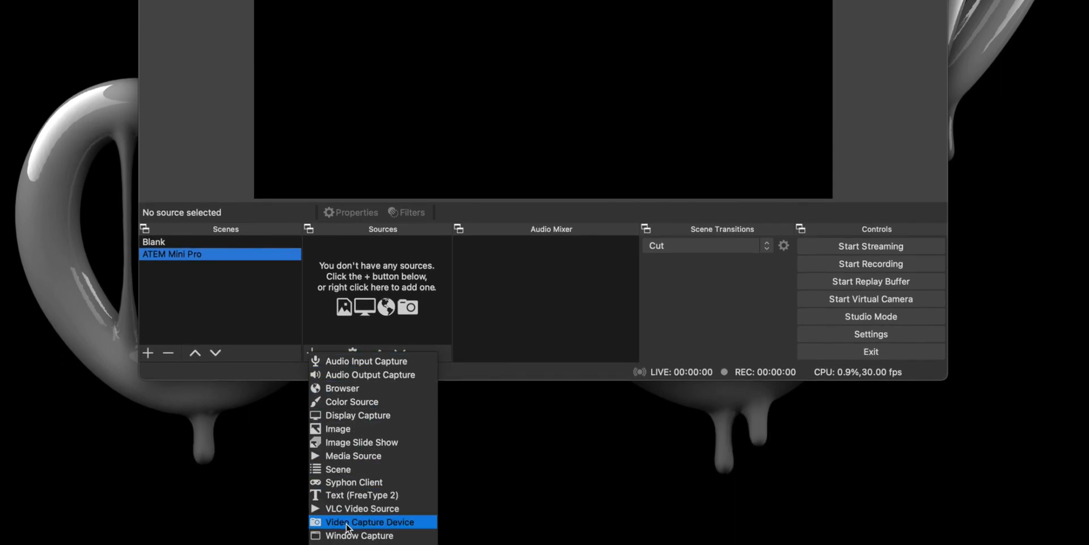
# Step: Add a Camera Source (video capture device) using the Blackmagic Design device
pyautogui.click(364, 522)
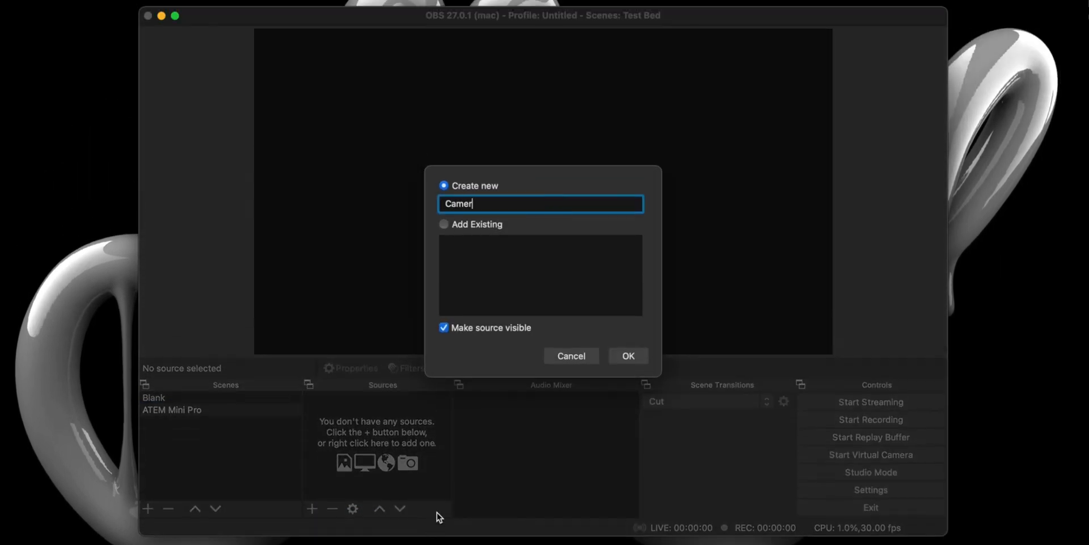
pyautogui.click(629, 356)
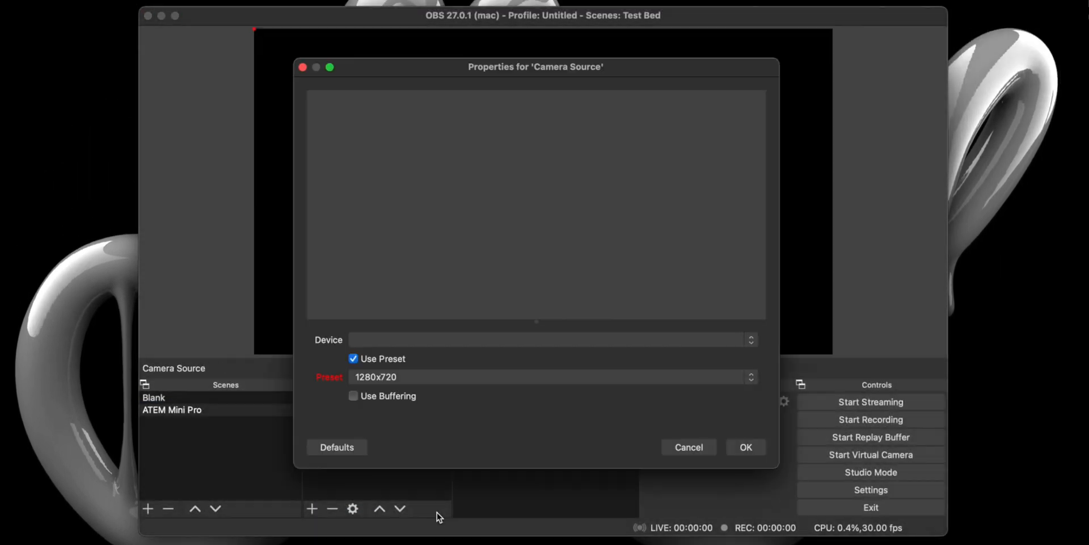
pyautogui.click(543, 339)
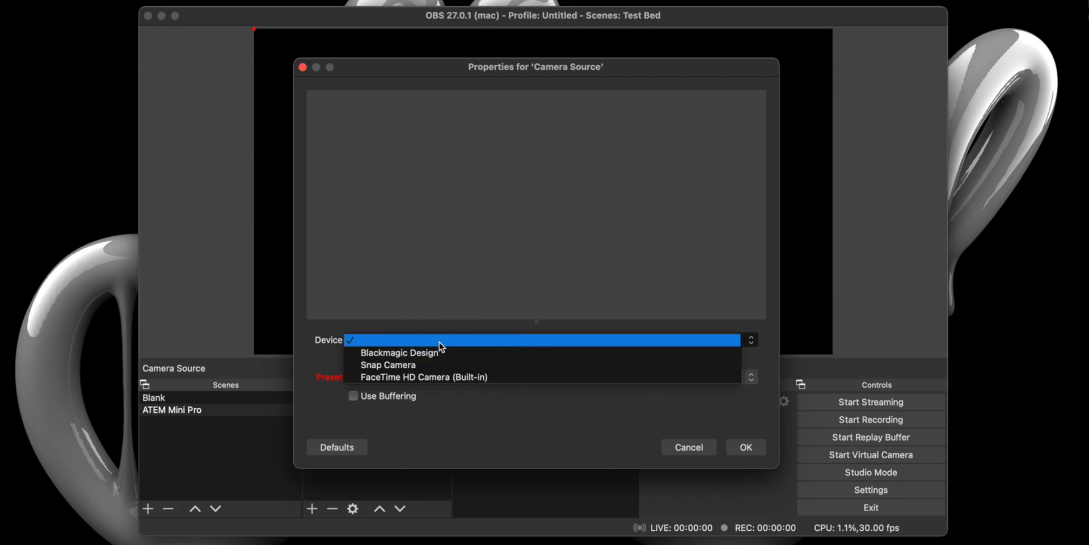
pyautogui.click(400, 352)
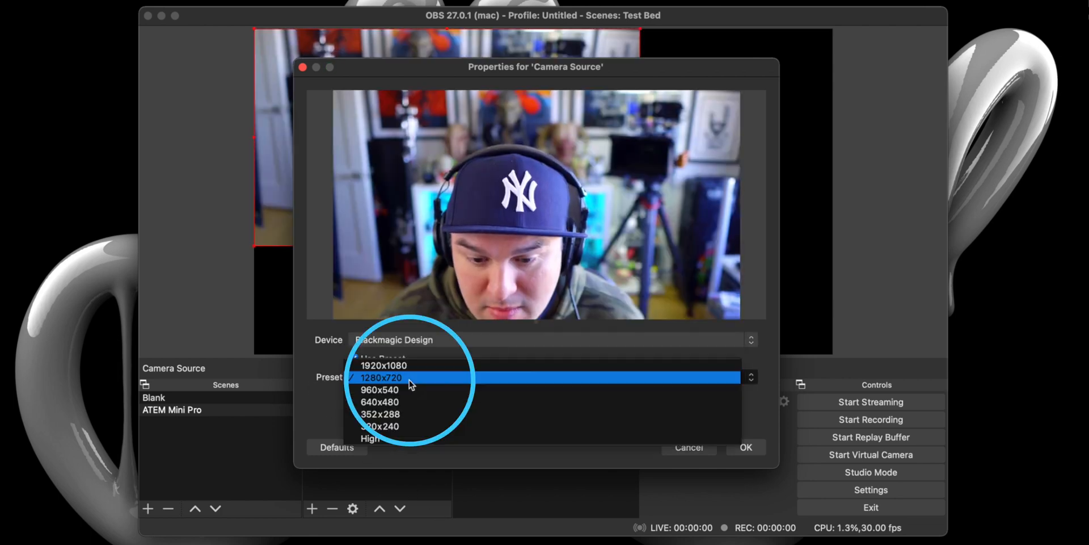
# Step: Turn off the preset and set the camera to 1920x1080 with Rec.709 colour space
pyautogui.click(376, 366)
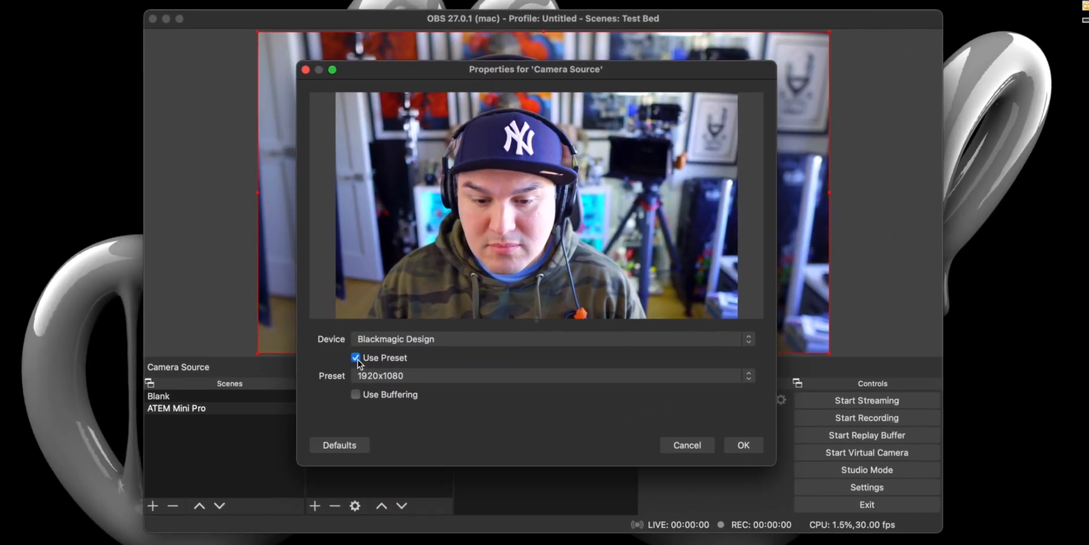
pyautogui.click(356, 358)
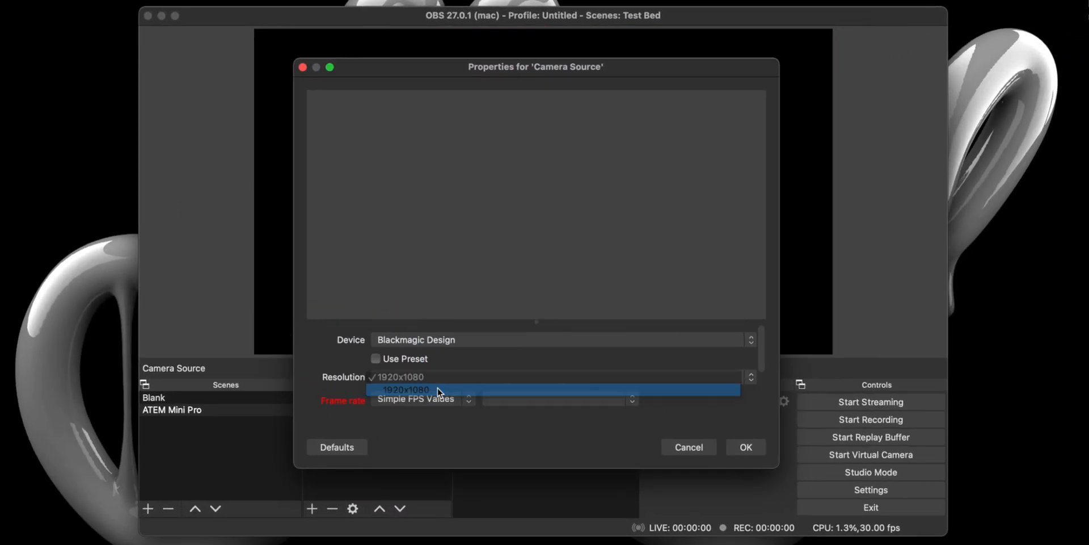
pyautogui.click(407, 389)
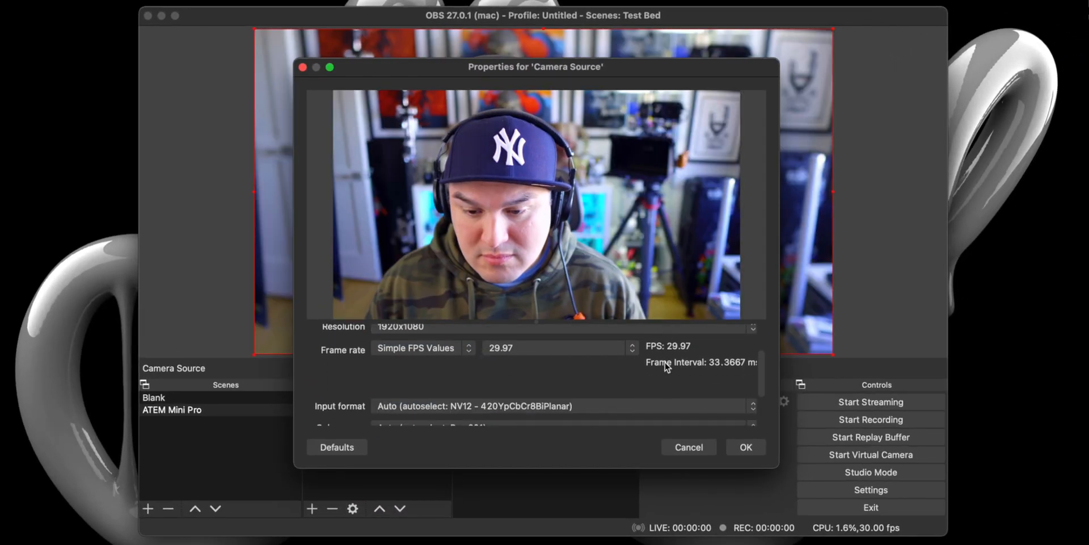
pyautogui.click(556, 404)
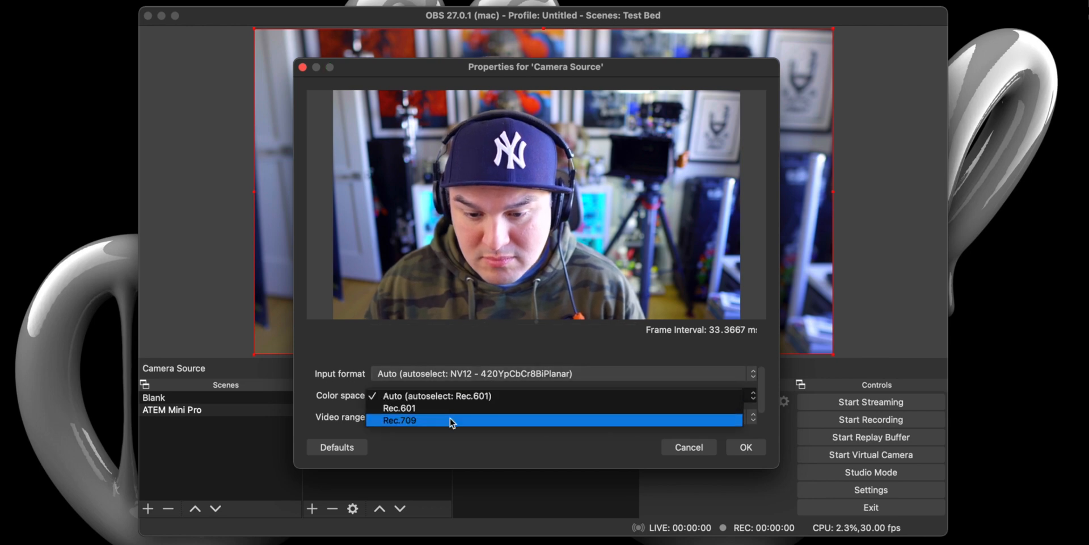
pyautogui.click(400, 420)
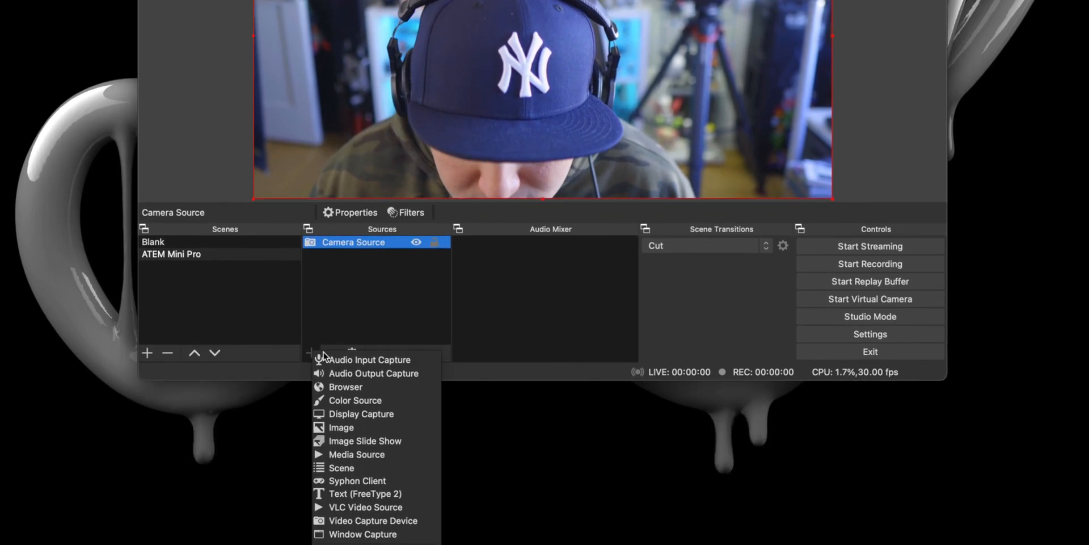
# Step: Add an Audio Input Capture source named 'Audio Device' using the Blackmagic Design device
pyautogui.click(370, 360)
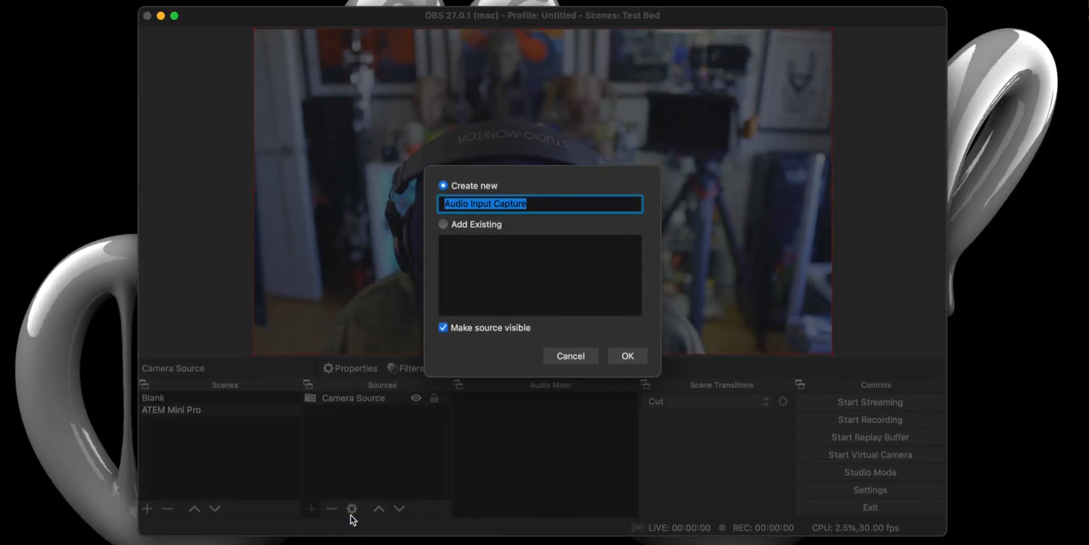
pyautogui.write('Audio Device')
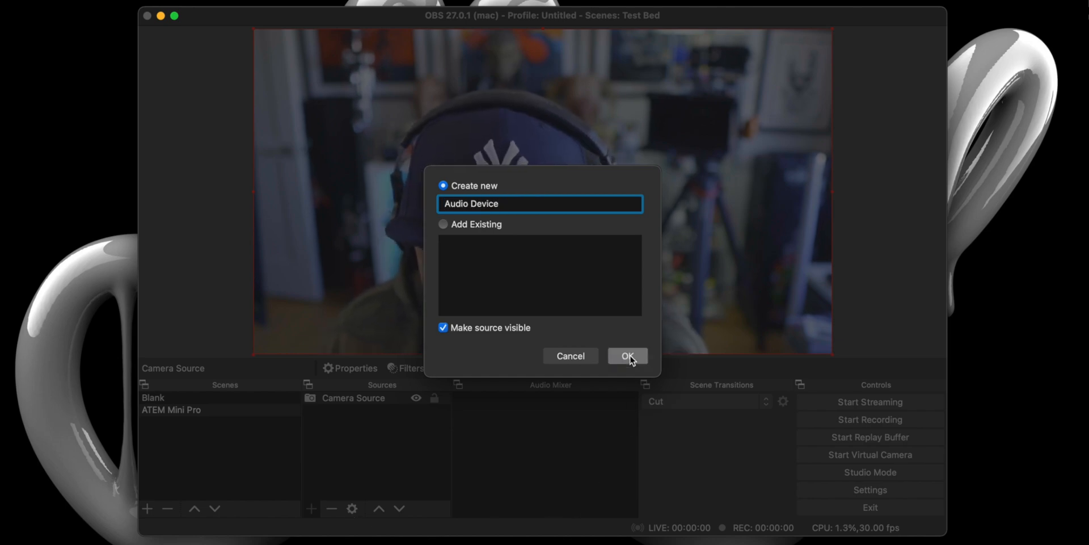
pyautogui.click(629, 356)
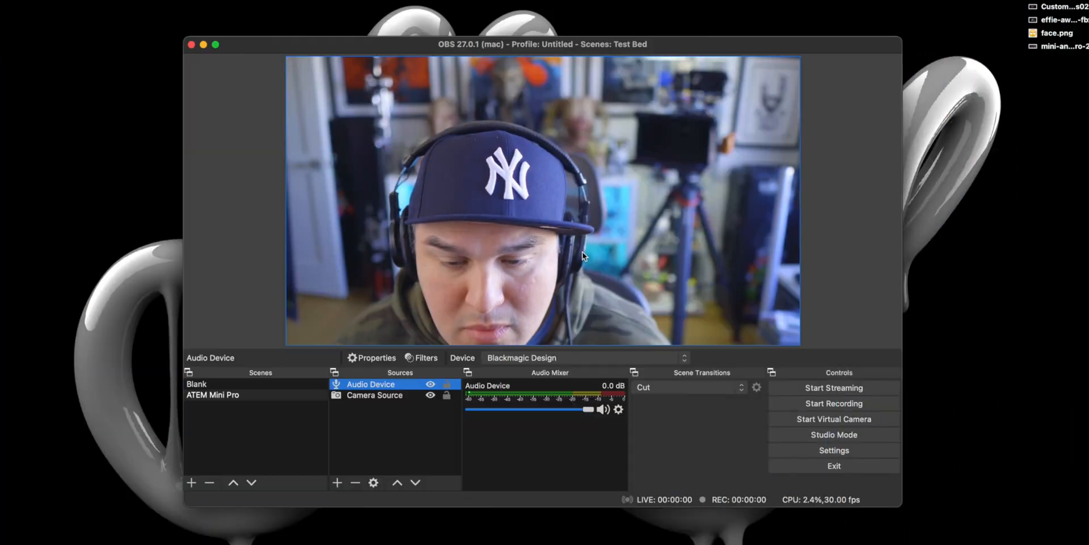
# Step: In Output settings, enable the Replay Buffer with a 10-second maximum replay time
pyautogui.click(32, 5)
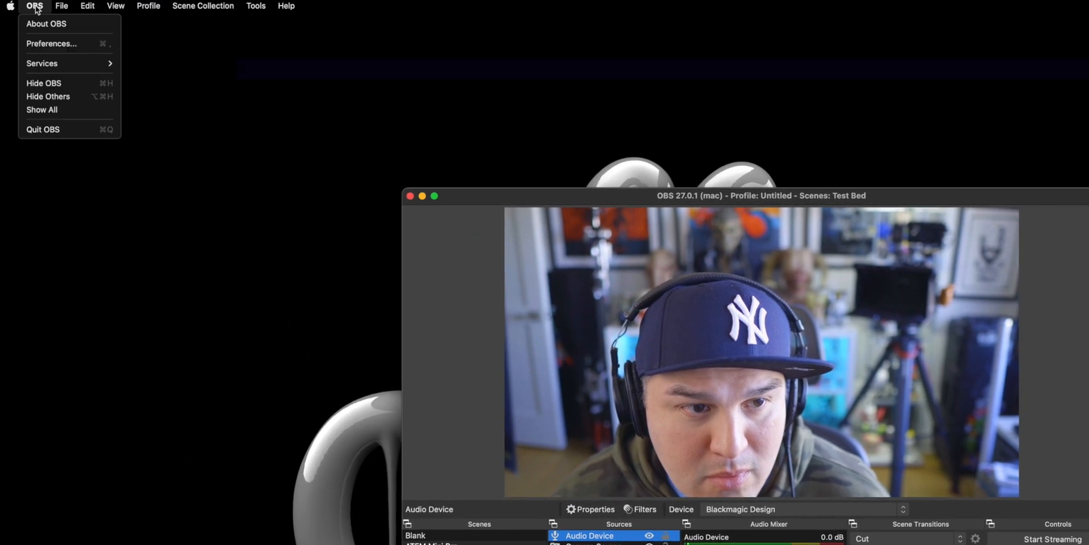
pyautogui.click(50, 44)
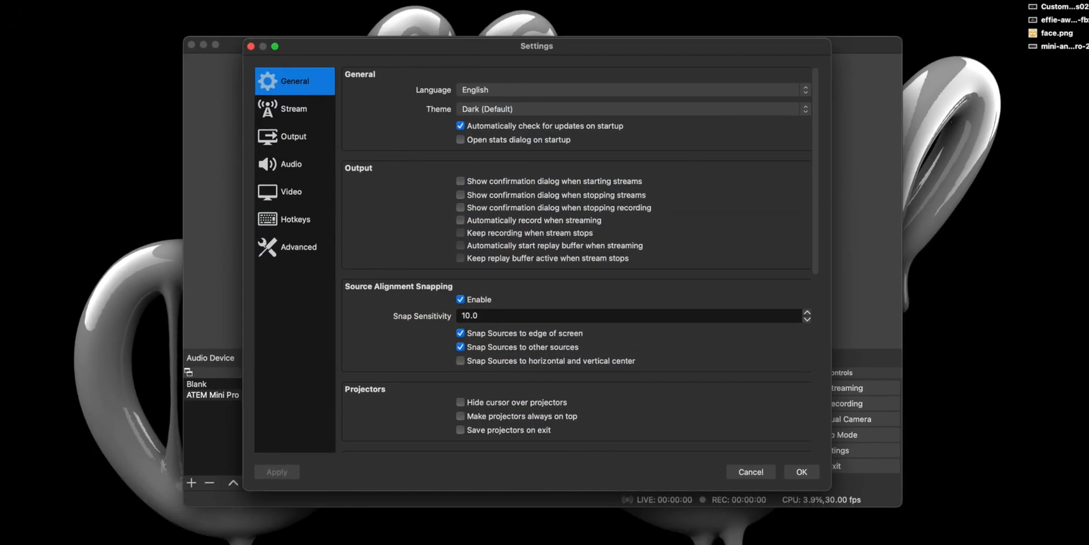
pyautogui.click(294, 137)
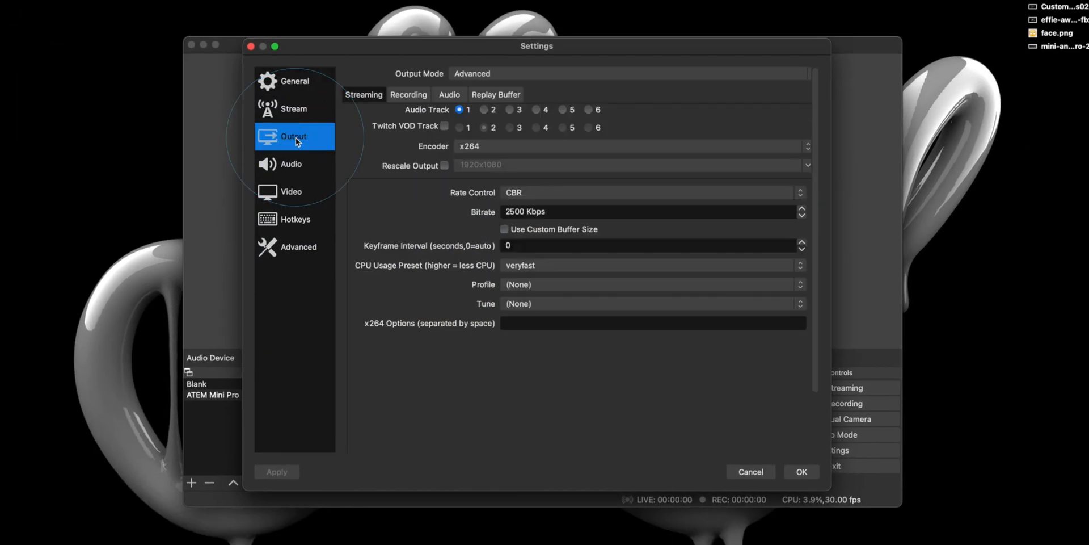
pyautogui.click(496, 94)
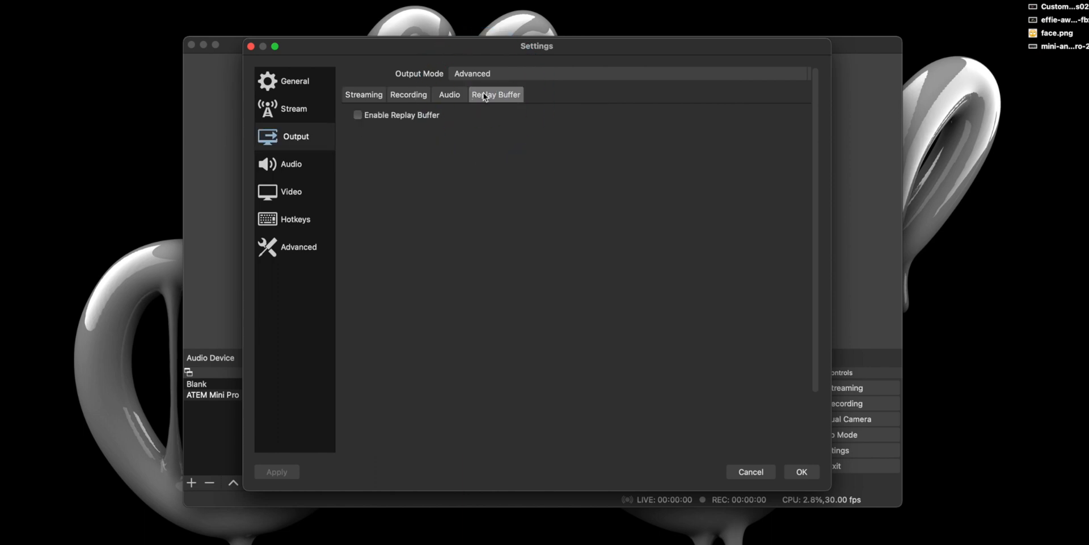
pyautogui.click(358, 115)
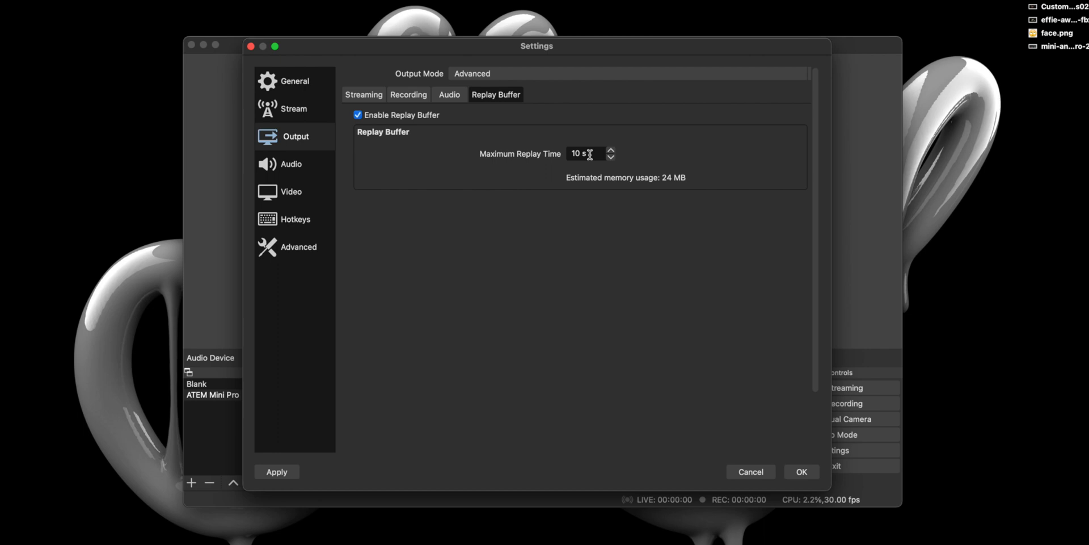
pyautogui.moveTo(424, 107)
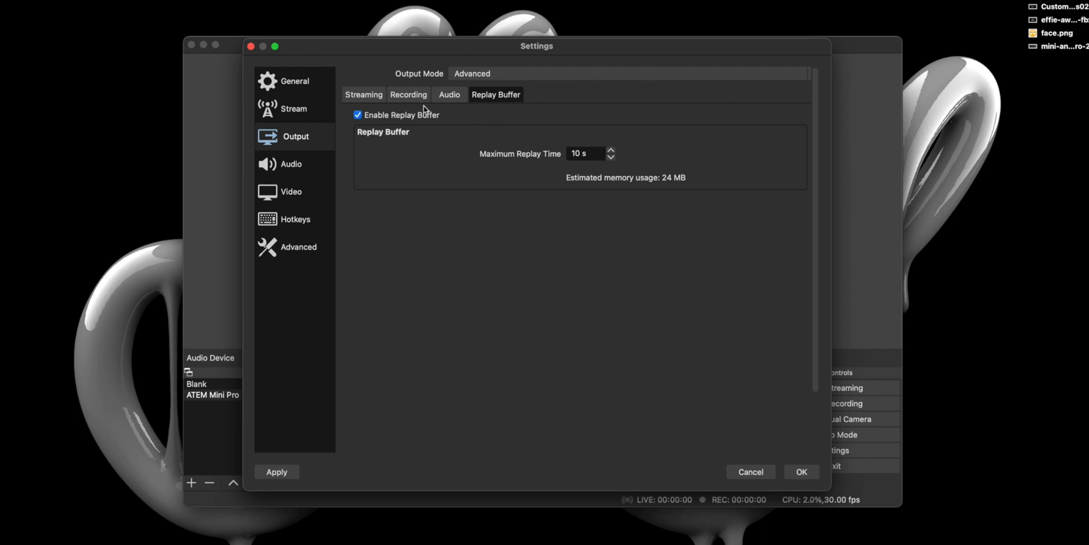
pyautogui.click(409, 95)
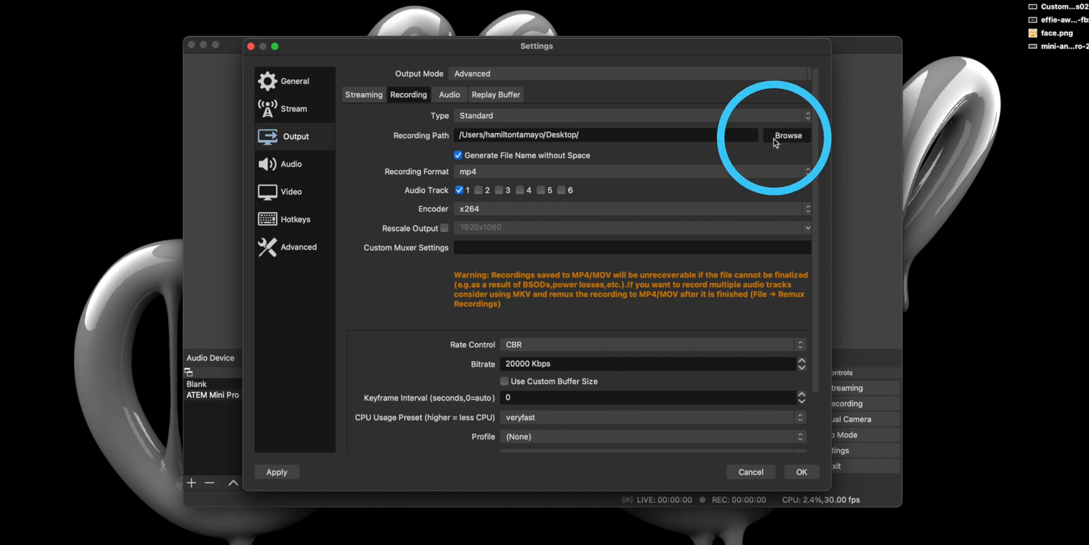
# Step: Set the recording path to the Desktop's InstantReplayRecordings folder, saving as mp4
pyautogui.click(788, 135)
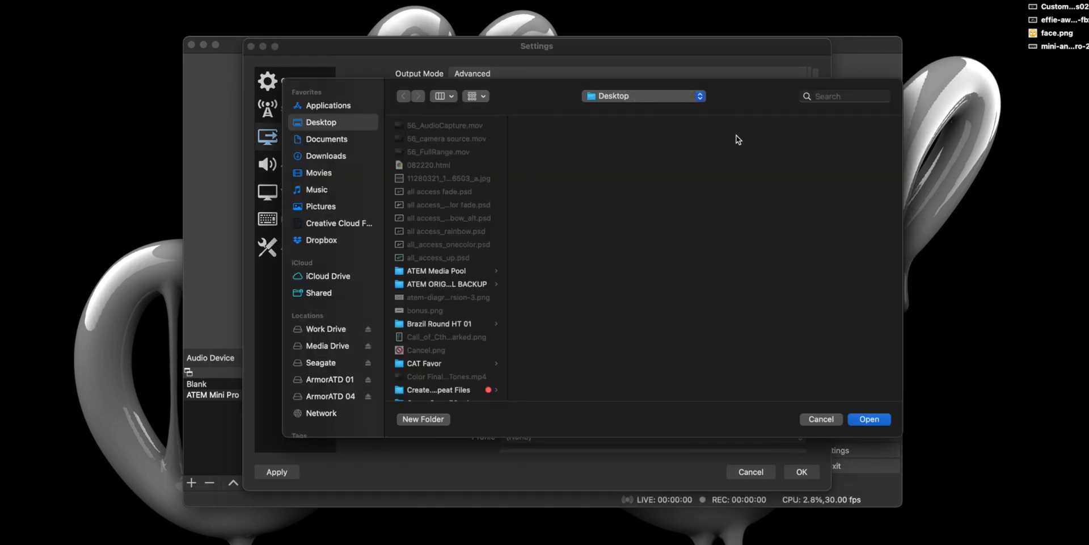
pyautogui.scroll(-3)
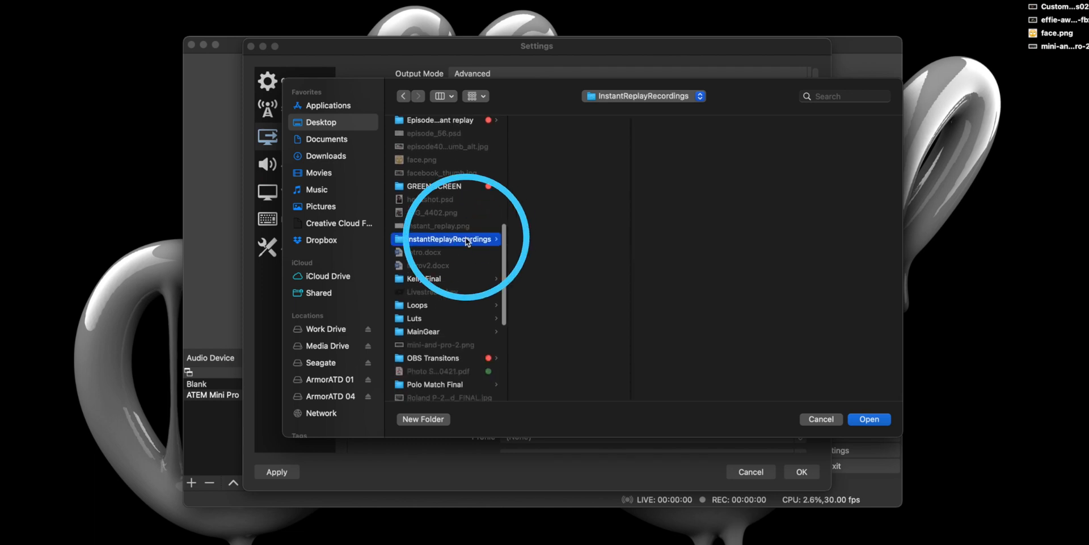
pyautogui.click(870, 419)
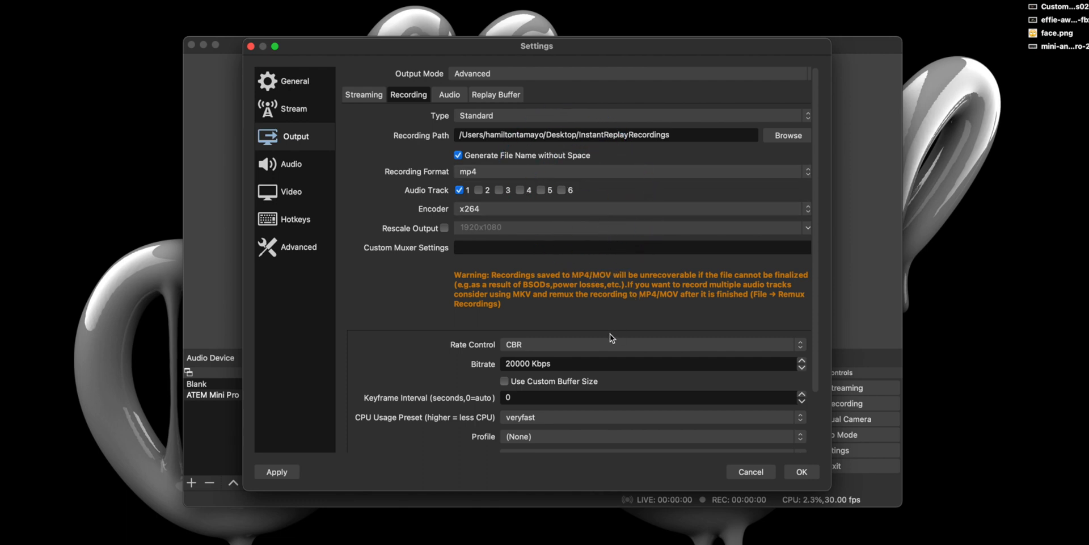
pyautogui.moveTo(611, 359)
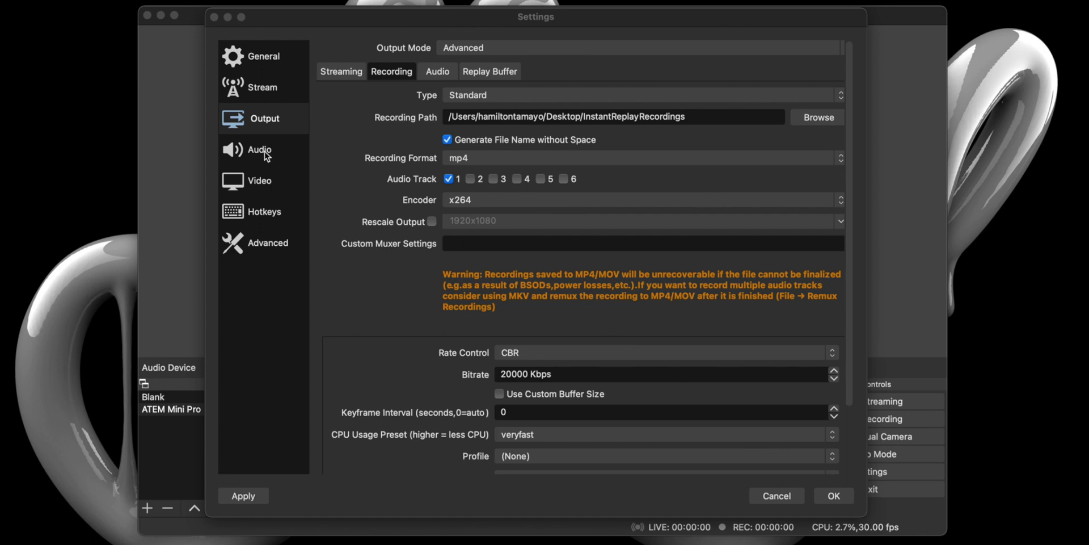
# Step: In Audio settings, set the monitoring device to BMD HDMI
pyautogui.click(259, 149)
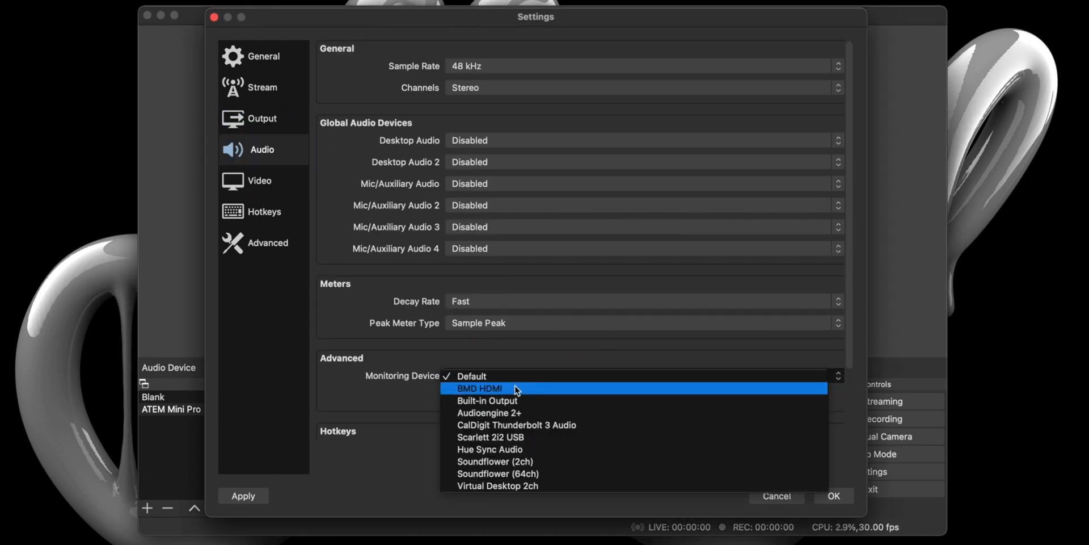
pyautogui.click(480, 388)
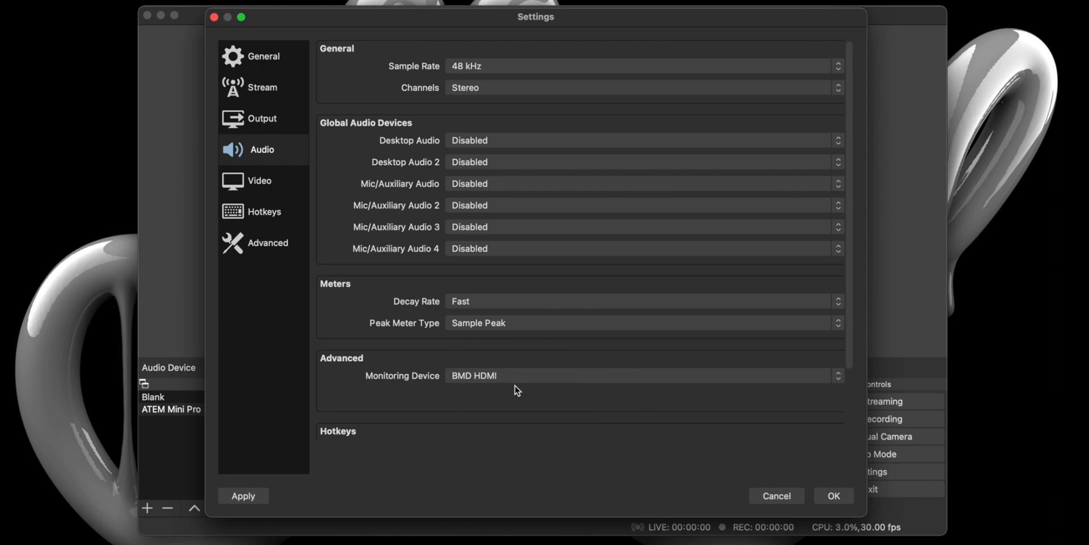
pyautogui.click(258, 181)
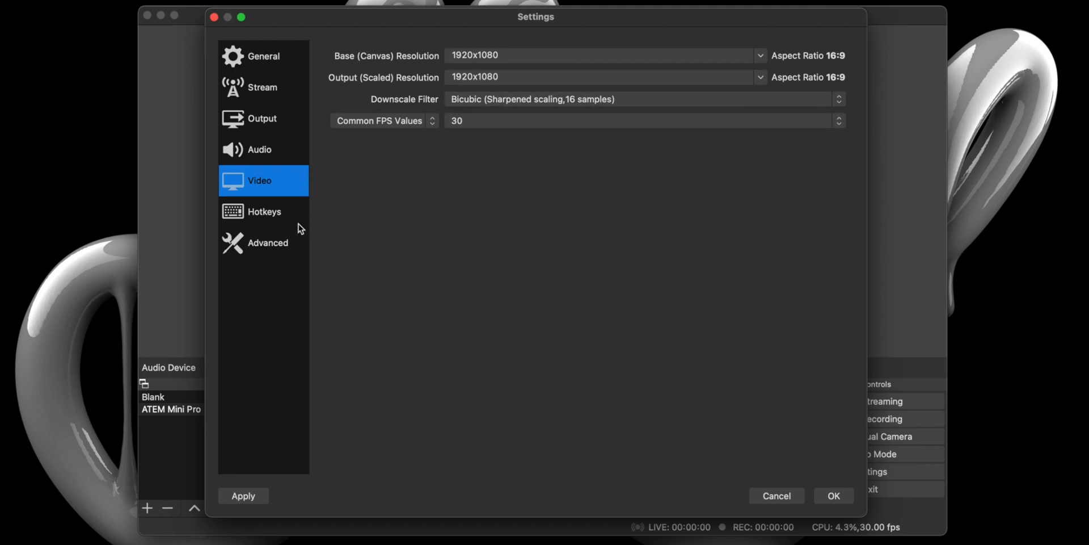
# Step: Close Settings and return to the main window with the live camera preview
pyautogui.click(267, 243)
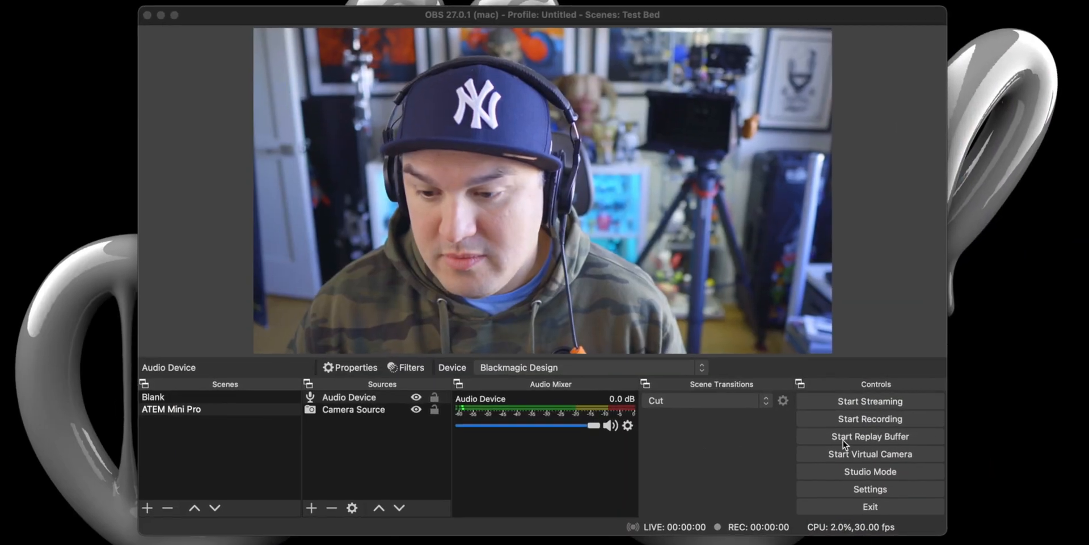
pyautogui.click(869, 436)
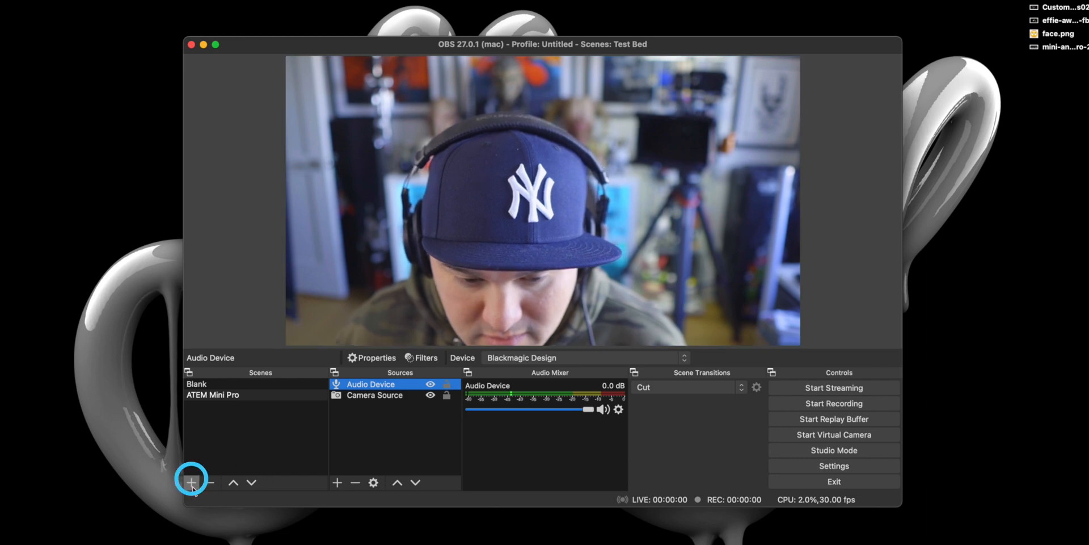
# Step: Create a new empty scene named 'Record'
pyautogui.click(192, 483)
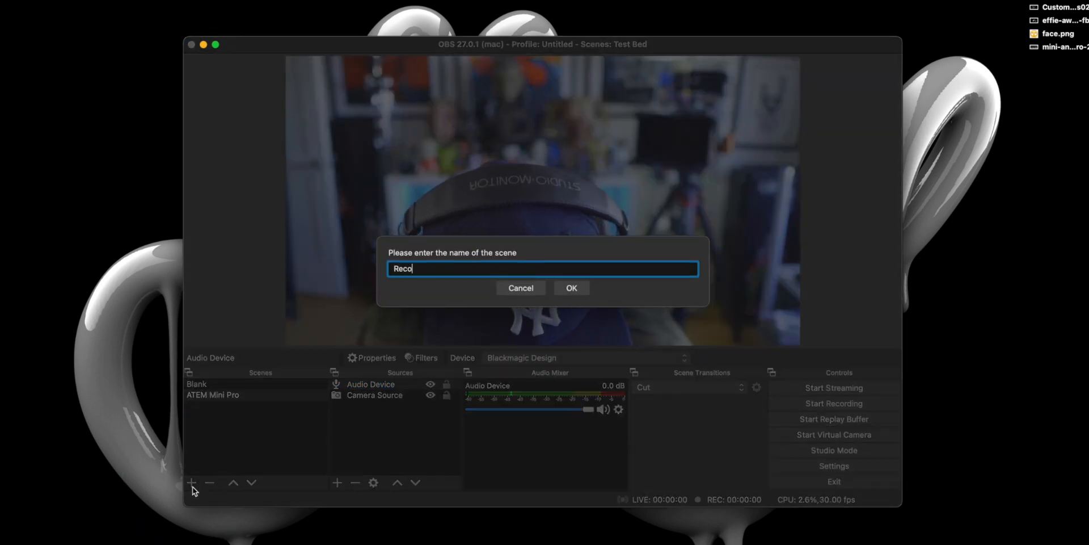
pyautogui.write('rd')
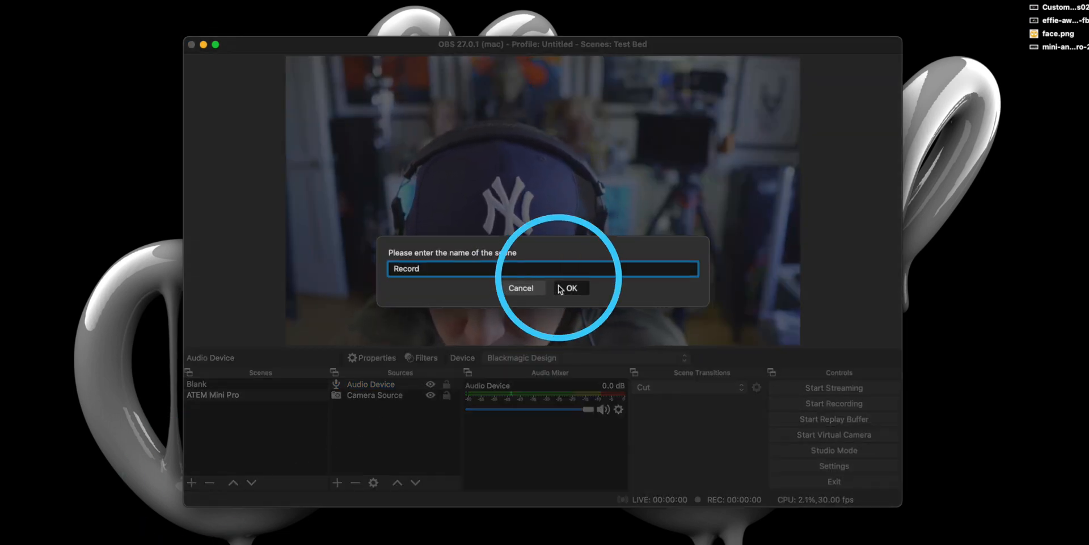
pyautogui.click(575, 288)
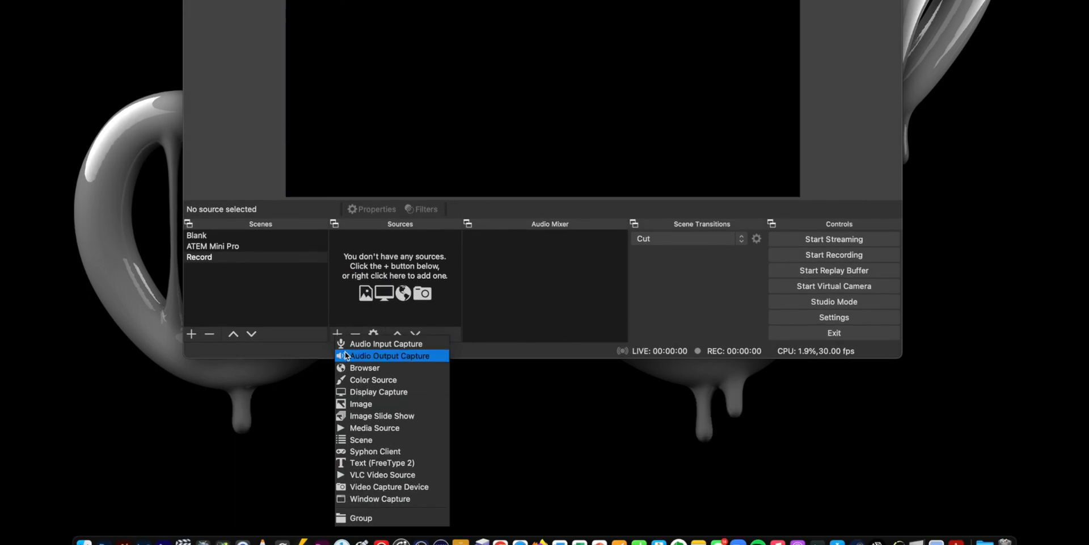
pyautogui.moveTo(368, 416)
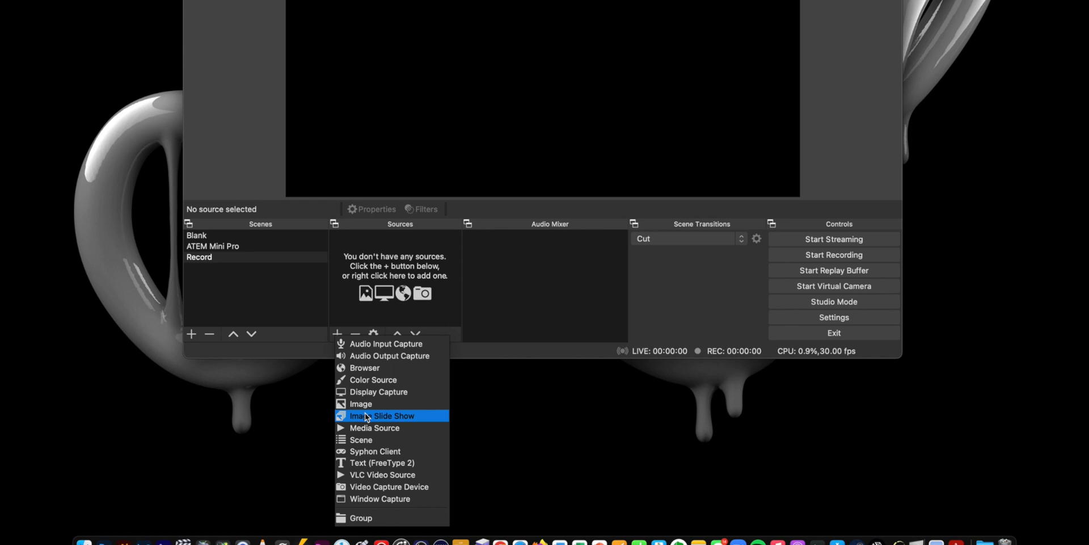
# Step: Add a Media Source named 'Instant Replay' to the Record scene
pyautogui.click(375, 427)
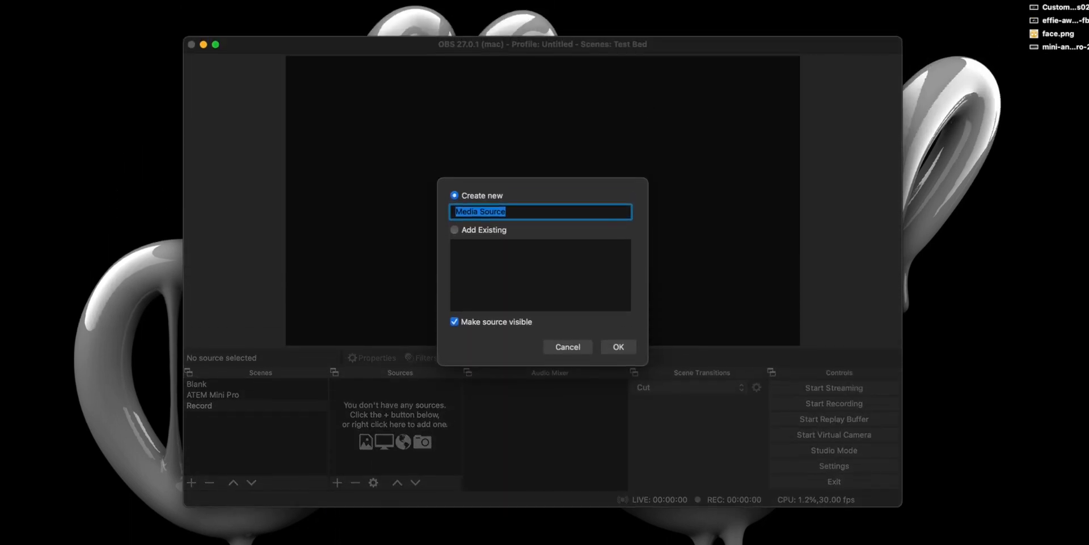
pyautogui.write('Instant')
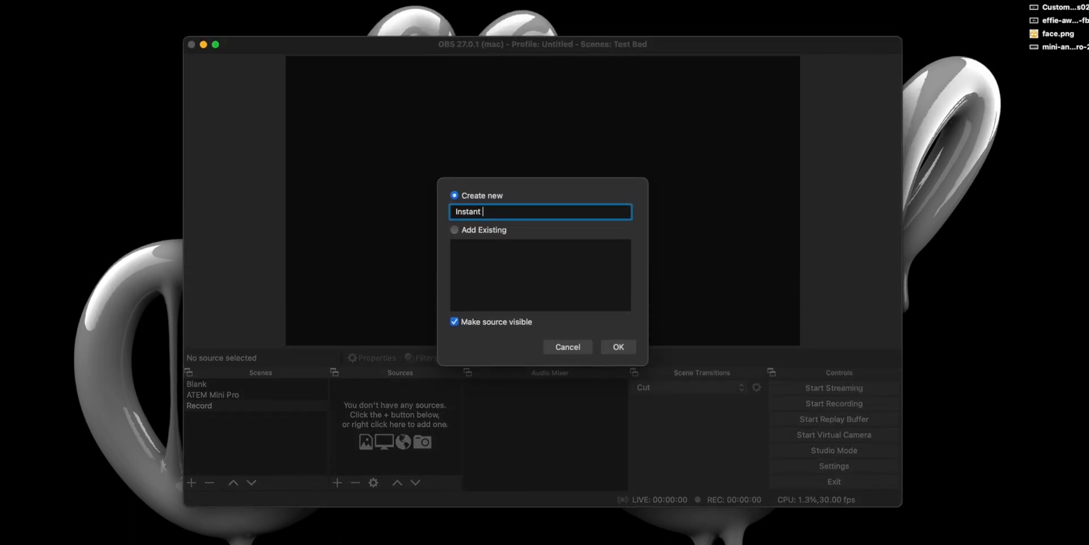
pyautogui.write('Replay')
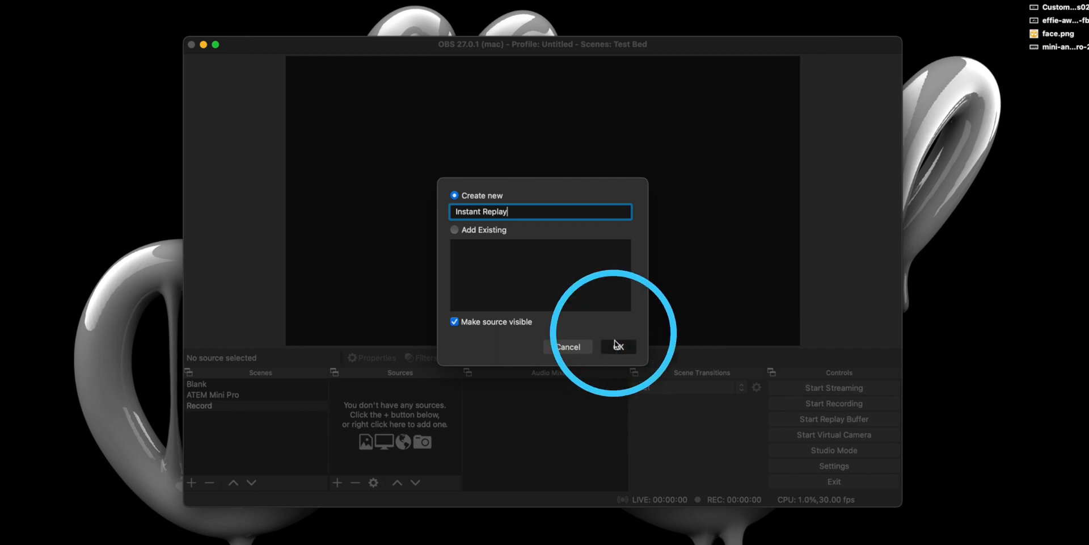
pyautogui.click(618, 348)
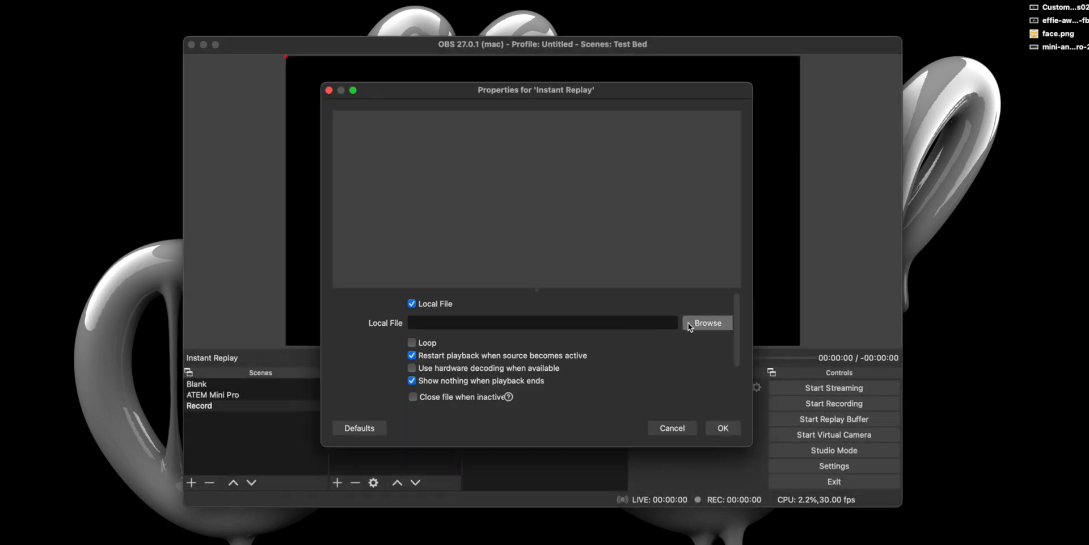
# Step: Point the Instant Replay source at the saved replay mp4 file
pyautogui.click(708, 322)
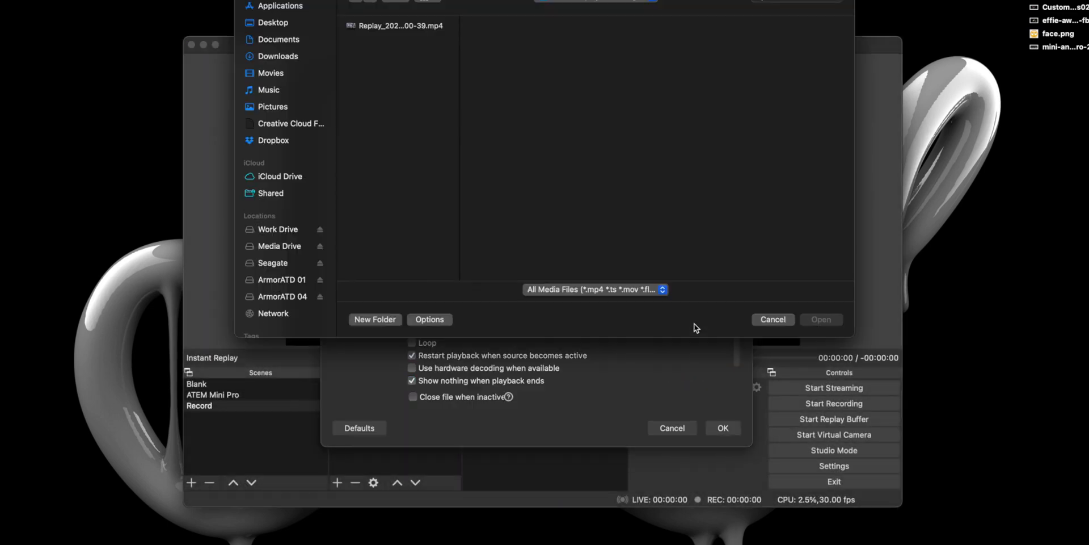
pyautogui.click(397, 25)
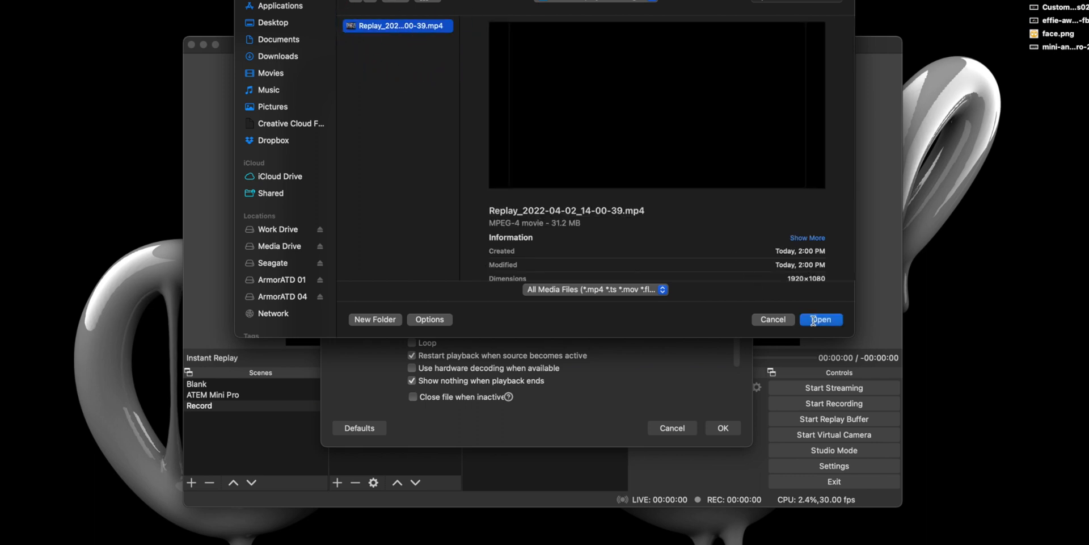
pyautogui.click(822, 320)
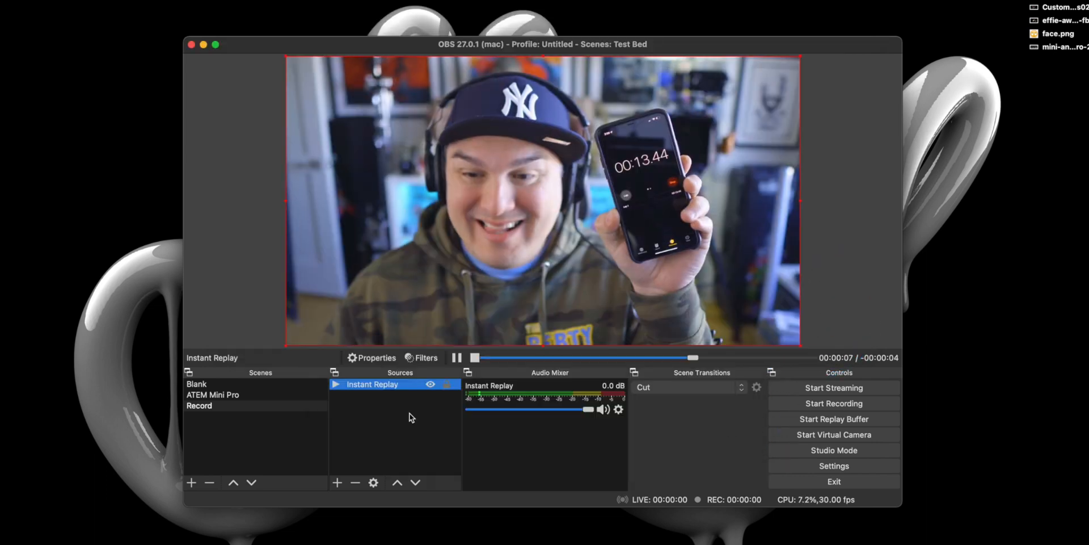
pyautogui.click(176, 7)
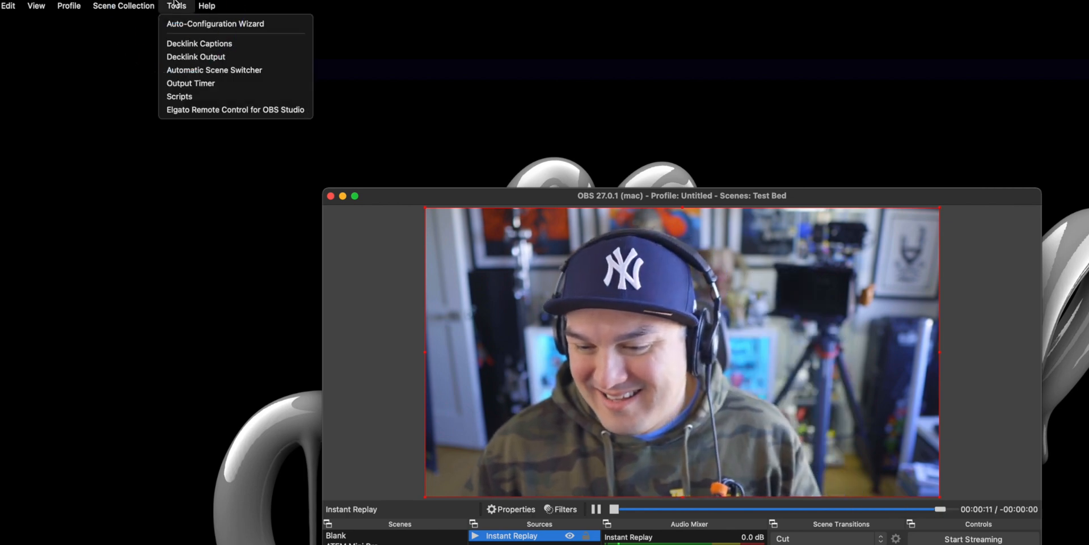
# Step: Load the instant-replay.lua script via Tools > Scripts and close the window
pyautogui.click(179, 95)
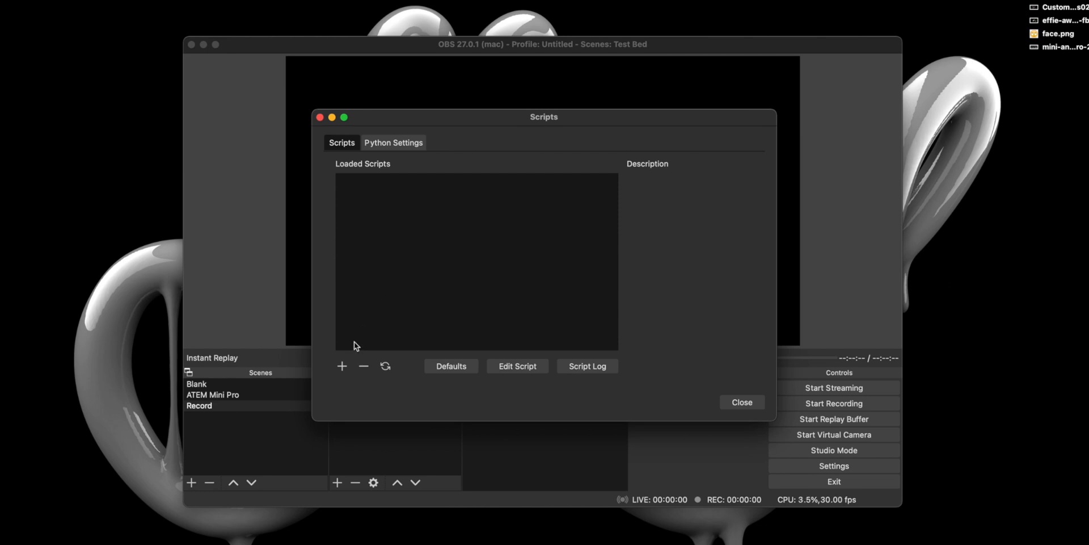
pyautogui.click(342, 365)
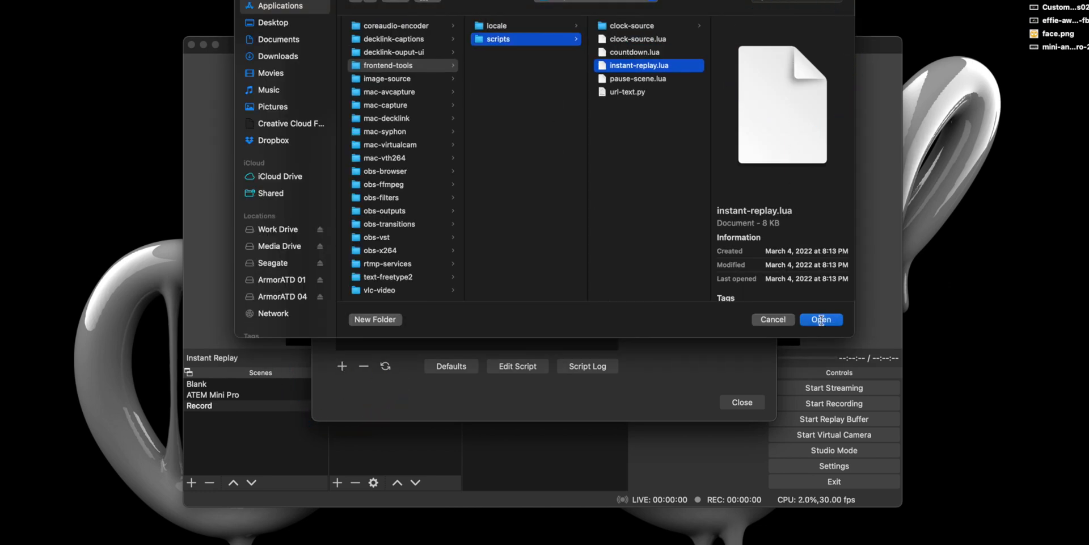
pyautogui.click(822, 320)
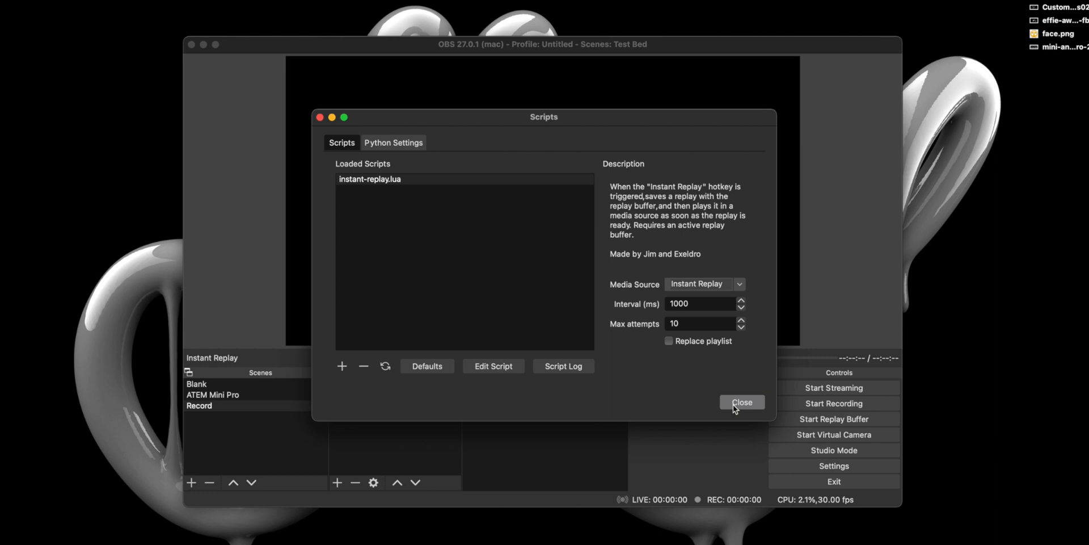
pyautogui.click(742, 401)
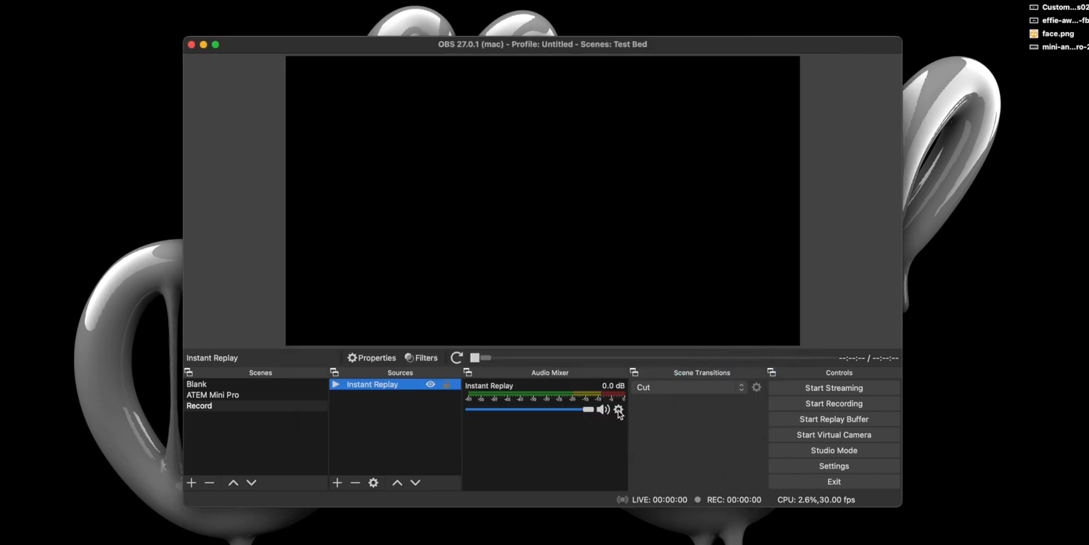
# Step: View the Instant Replay source's advanced audio properties from the Audio Mixer gear menu
pyautogui.click(620, 409)
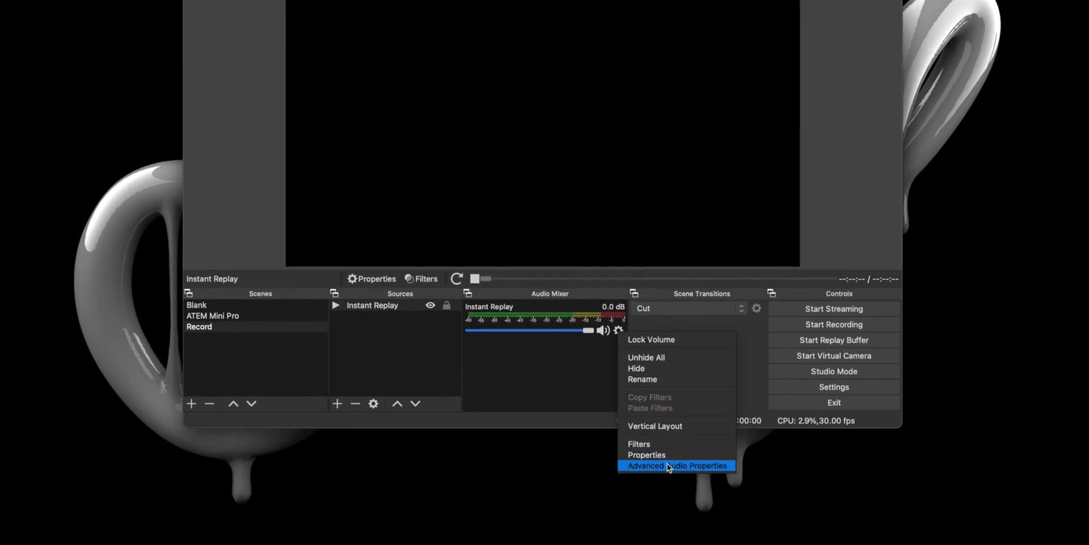
pyautogui.click(676, 465)
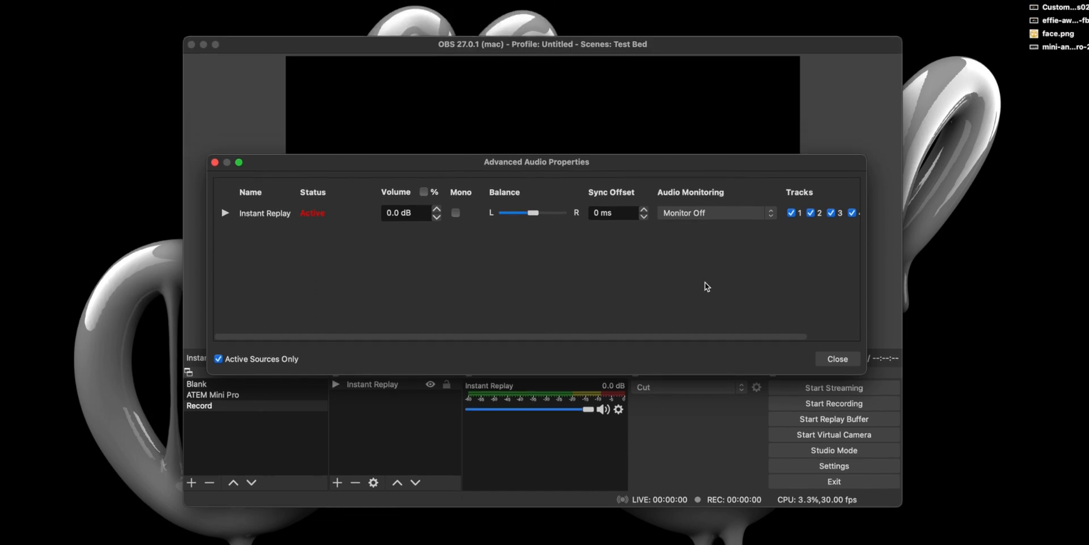
pyautogui.click(716, 214)
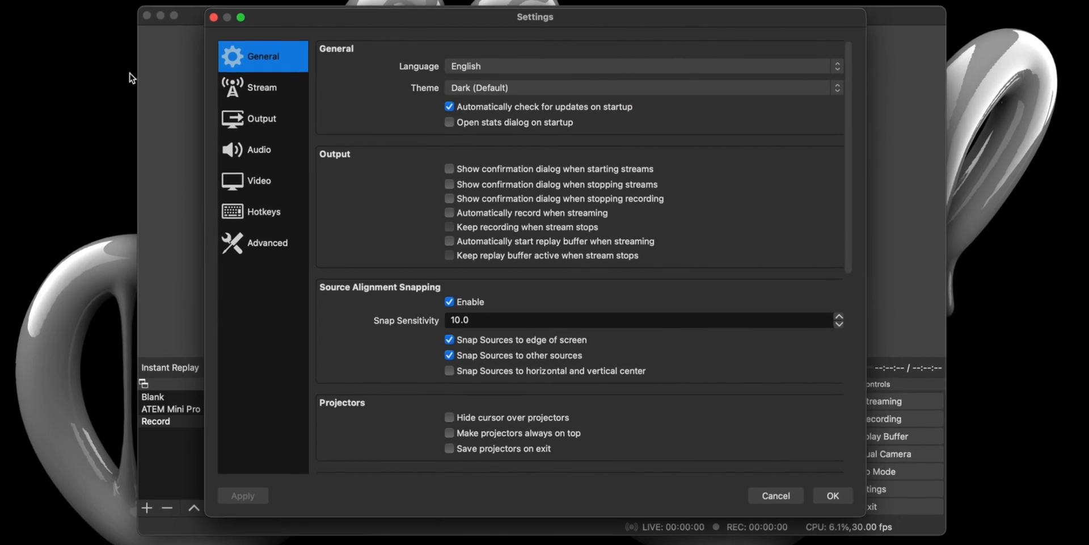
# Step: Assign a hotkey to the Instant Replay action in Settings > Hotkeys and confirm with OK
pyautogui.click(263, 211)
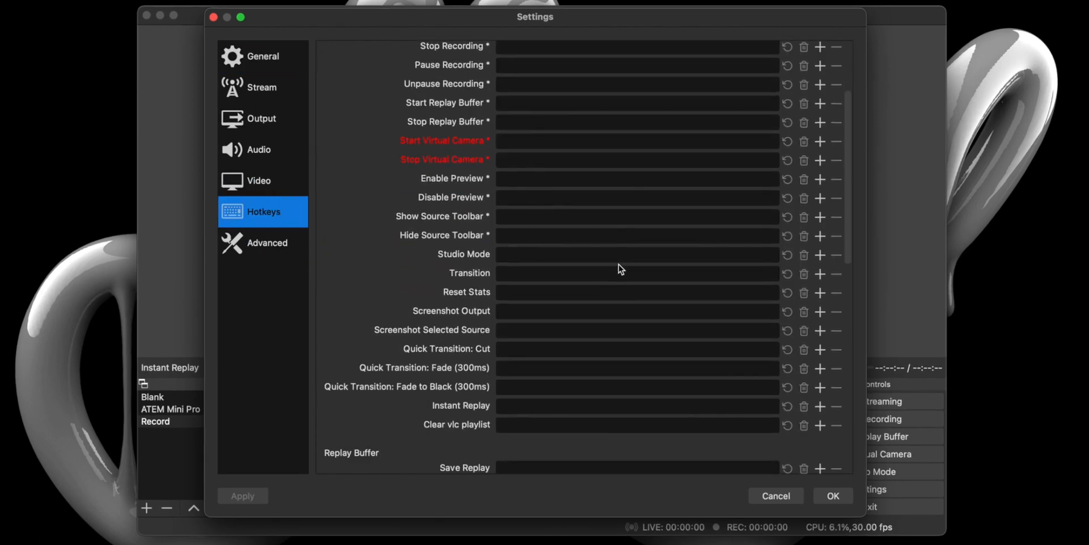
pyautogui.scroll(-3)
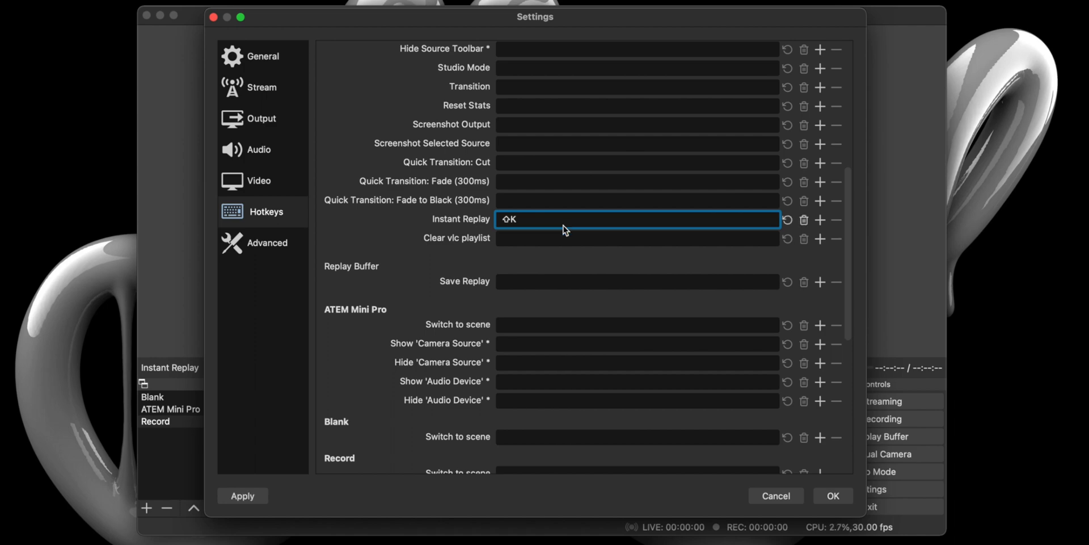
pyautogui.click(833, 495)
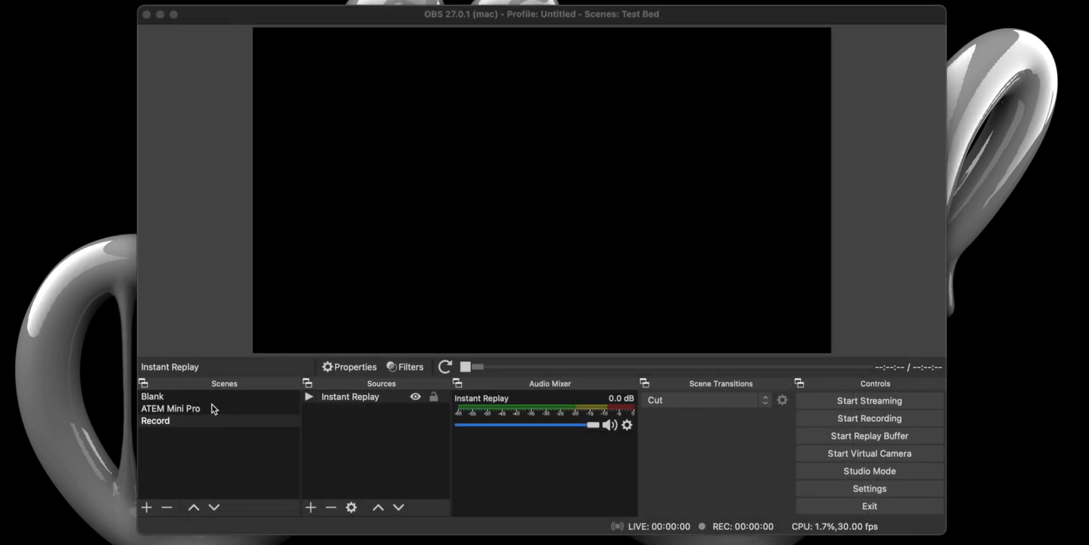
# Step: Start the replay buffer on the ATEM Mini Pro scene and show the preview as a windowed projector
pyautogui.click(170, 409)
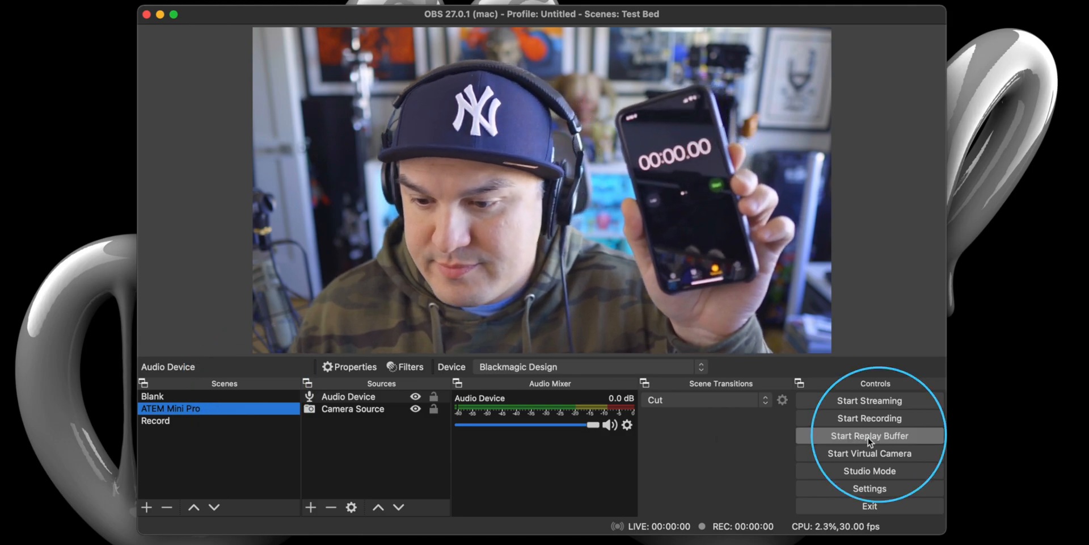
pyautogui.click(869, 436)
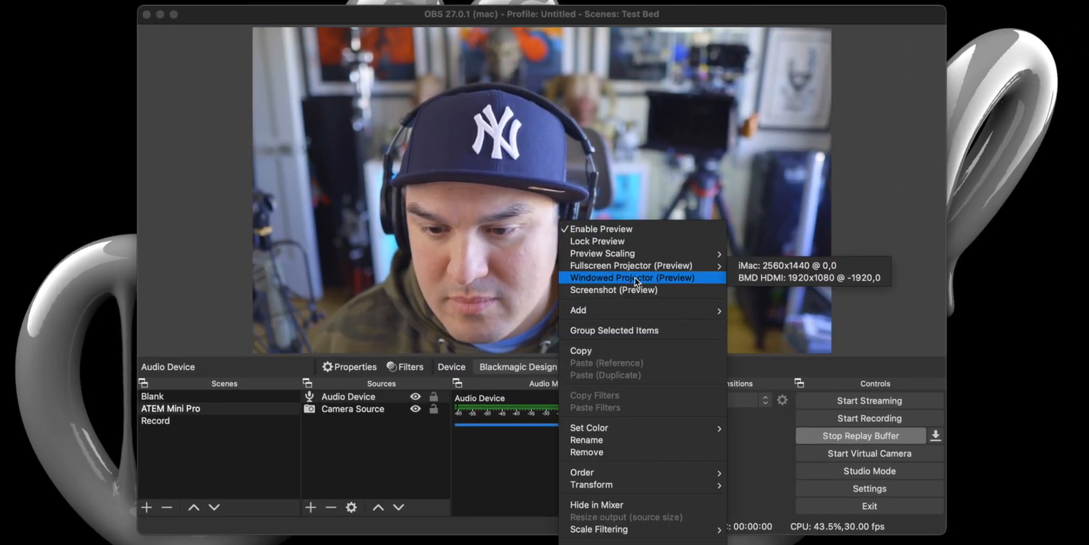
pyautogui.click(633, 277)
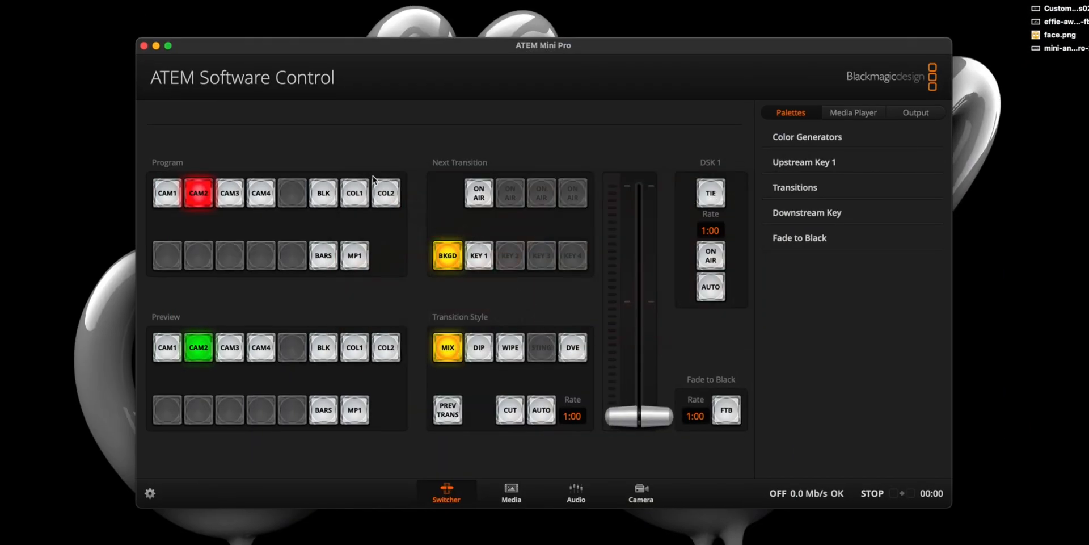
# Step: Record a new 'Instant' macro taking CAM4 from preview to program with an AUTO transition
pyautogui.click(167, 3)
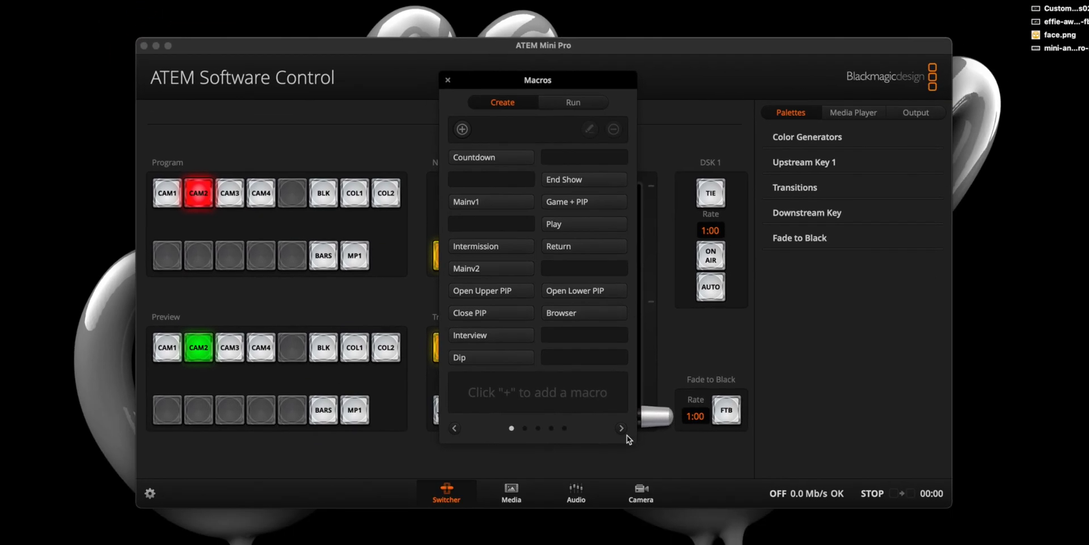
pyautogui.click(462, 129)
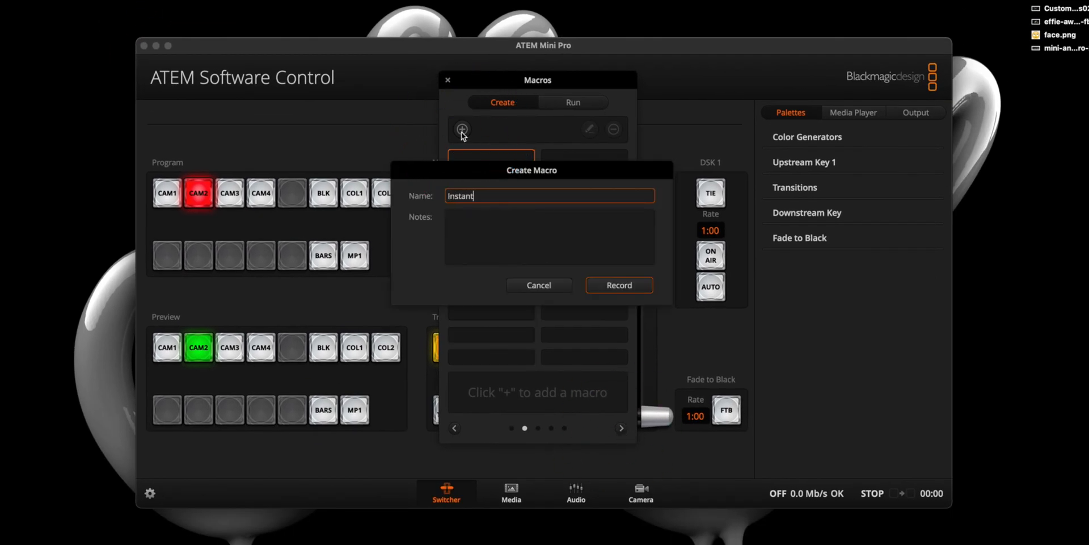
pyautogui.click(619, 285)
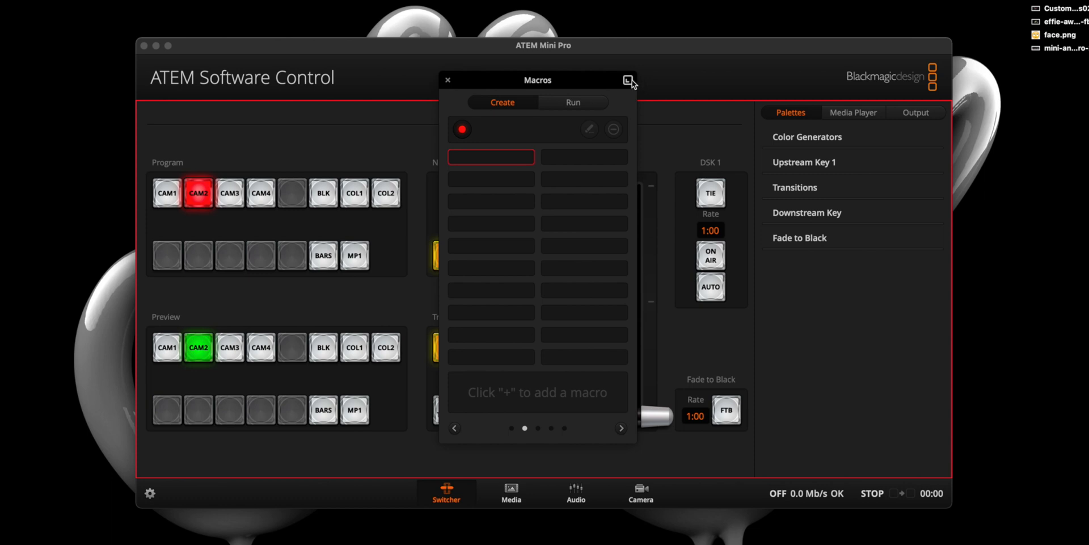
pyautogui.click(629, 80)
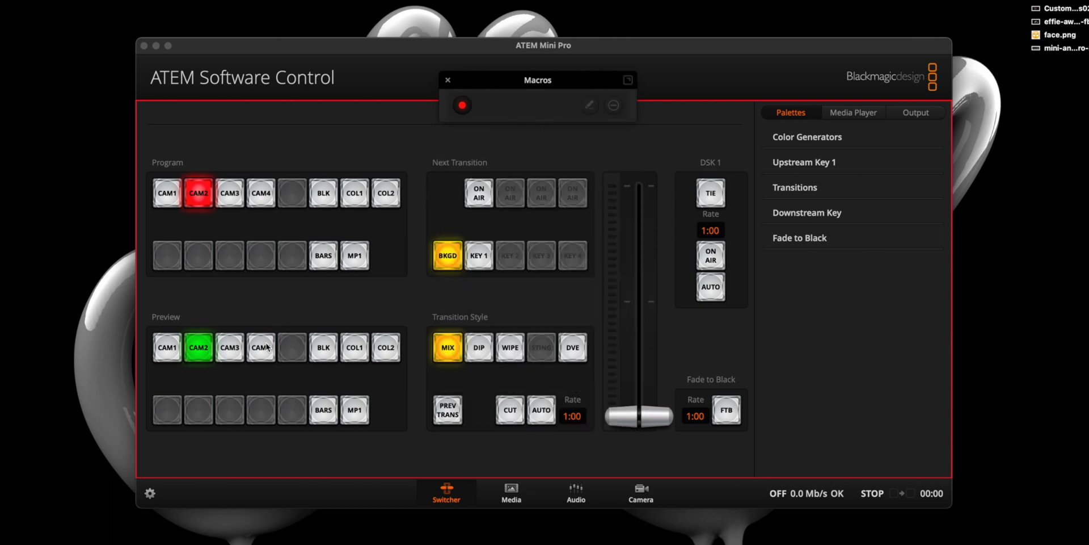
pyautogui.click(260, 347)
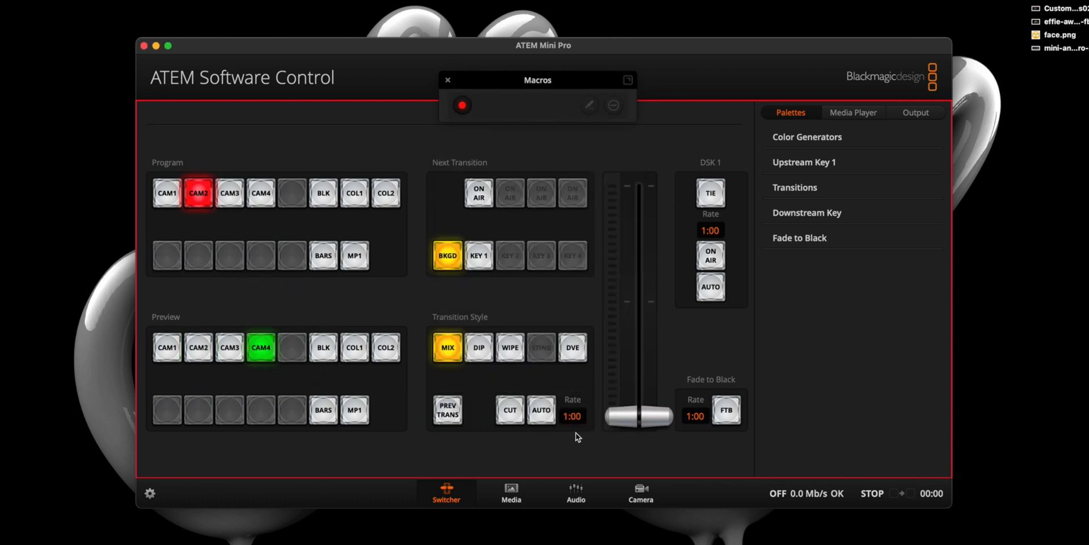
pyautogui.click(541, 410)
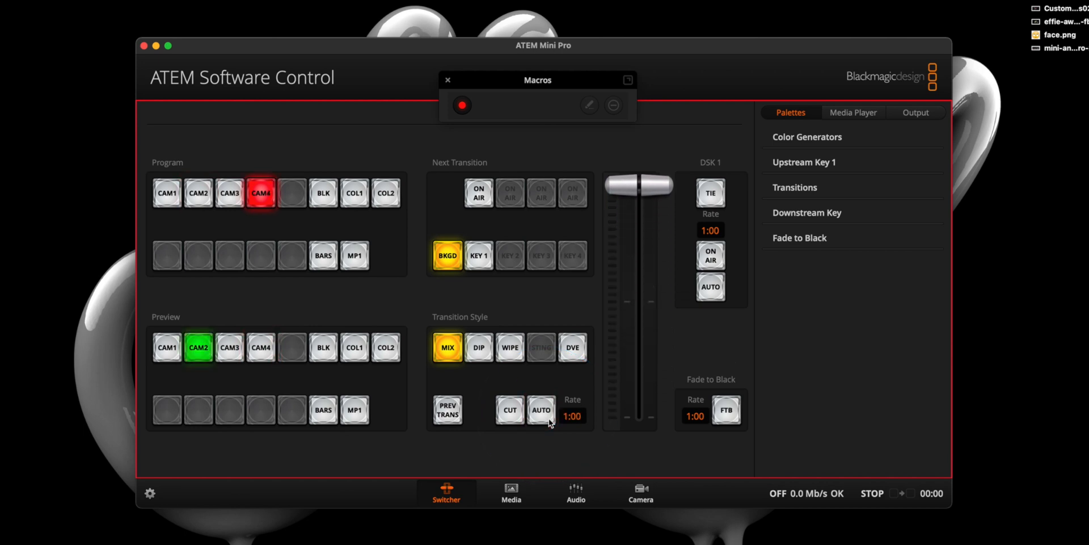
pyautogui.moveTo(491, 141)
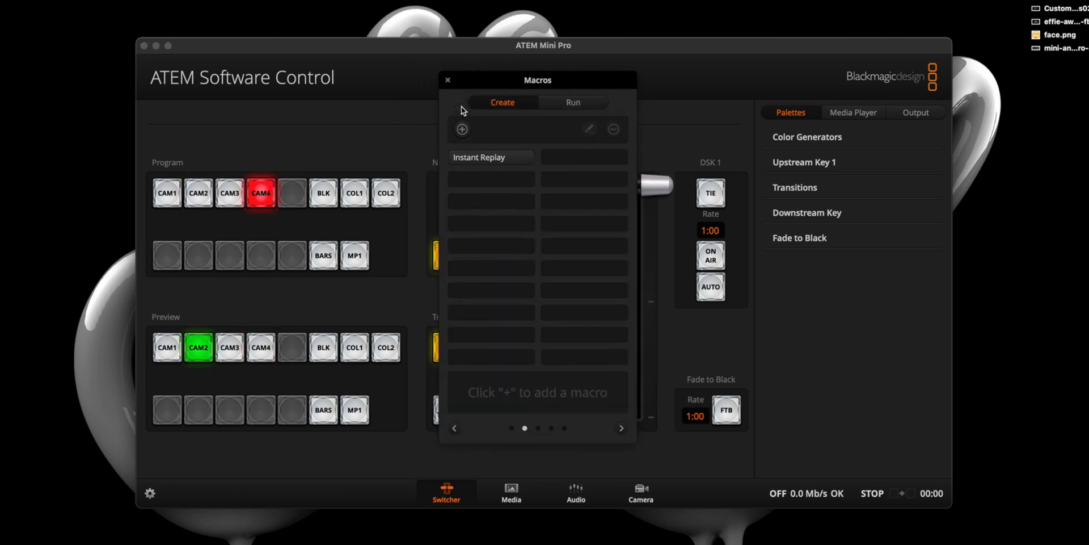
# Step: Record a 'Stop Instant Replay' macro that AUTO-transitions the program back to CAM2
pyautogui.click(462, 129)
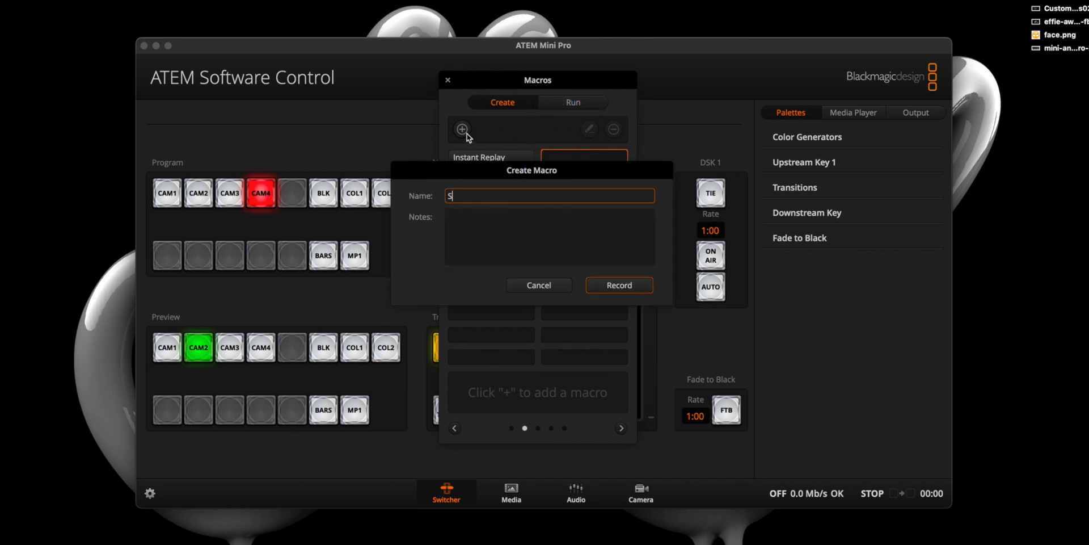
pyautogui.write('top Instant Replay')
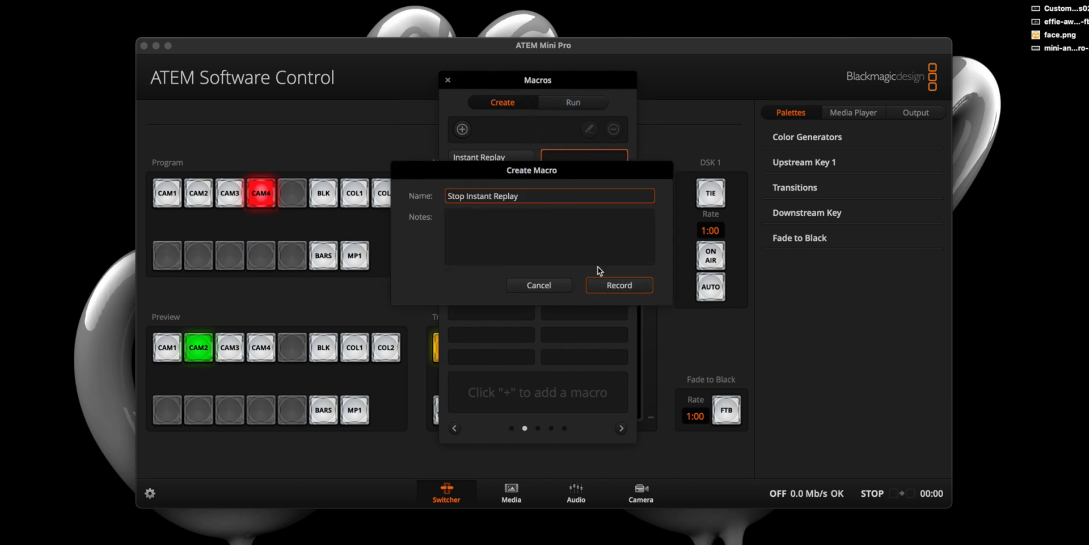
pyautogui.click(620, 285)
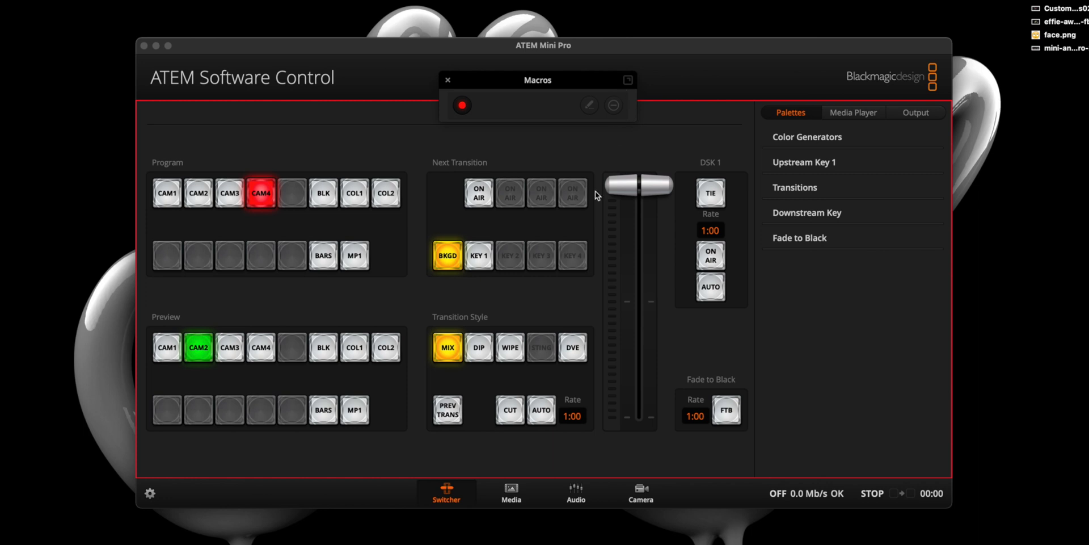
pyautogui.click(541, 409)
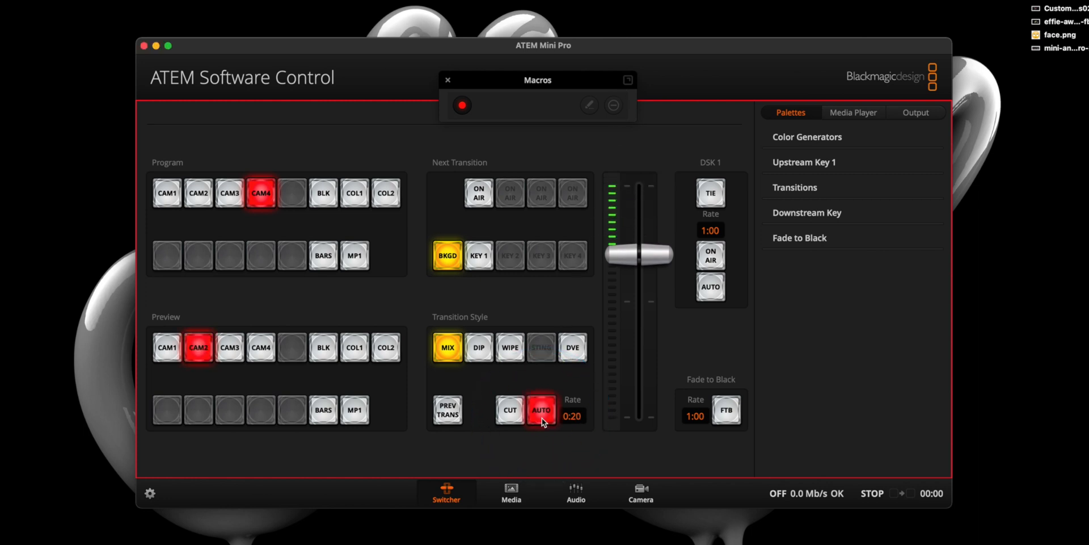
pyautogui.click(541, 410)
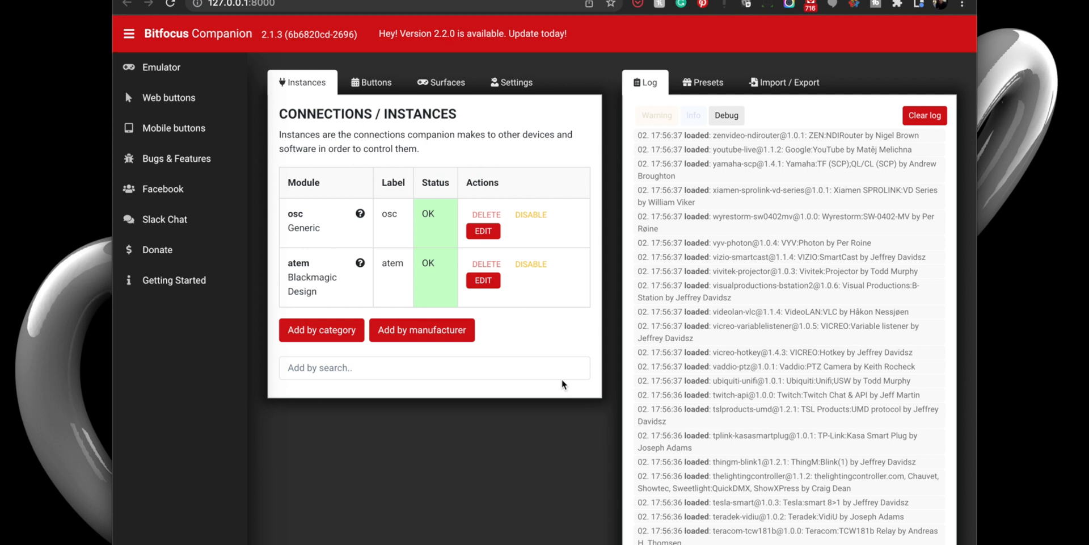
pyautogui.moveTo(386, 102)
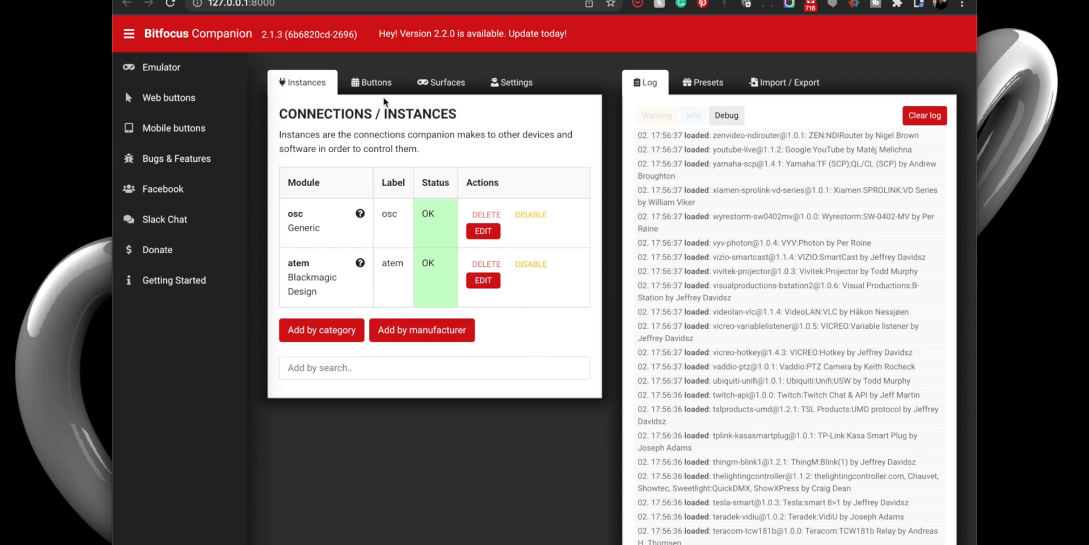
# Step: Browse the Buttons presets to Blackmagic Design:ATEM (atem) and its MACROS category
pyautogui.click(372, 81)
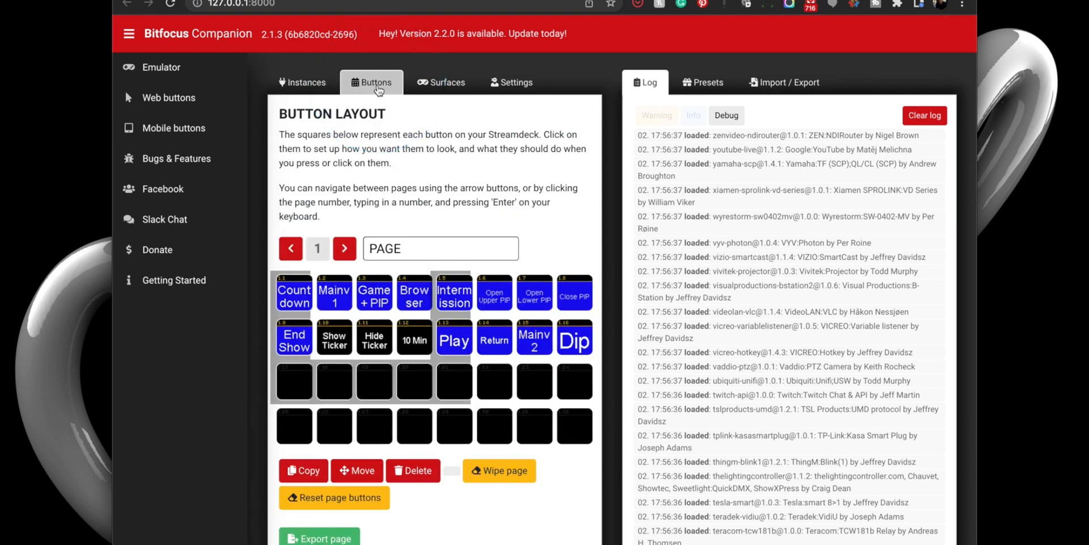
pyautogui.click(704, 82)
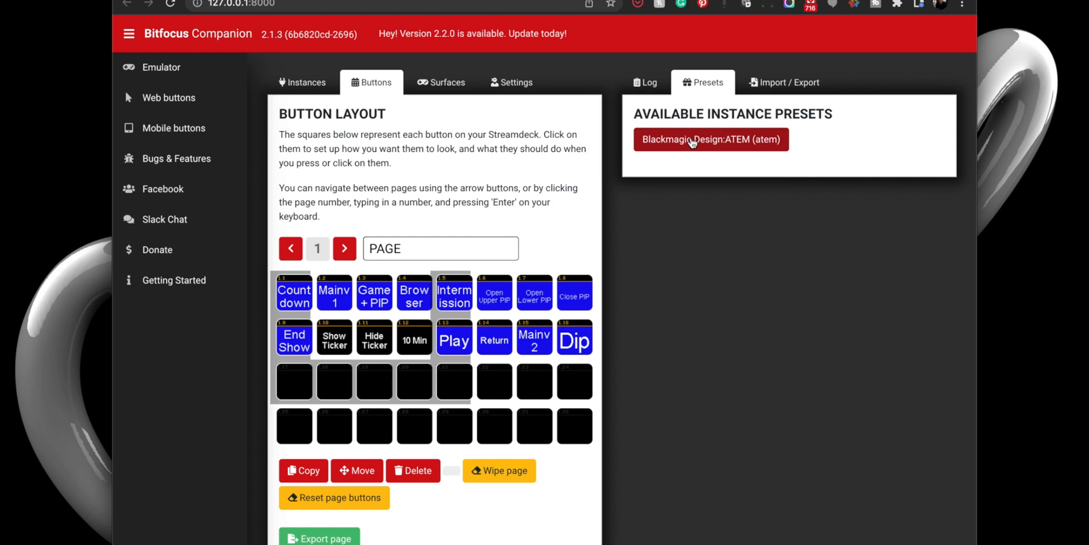
pyautogui.click(711, 140)
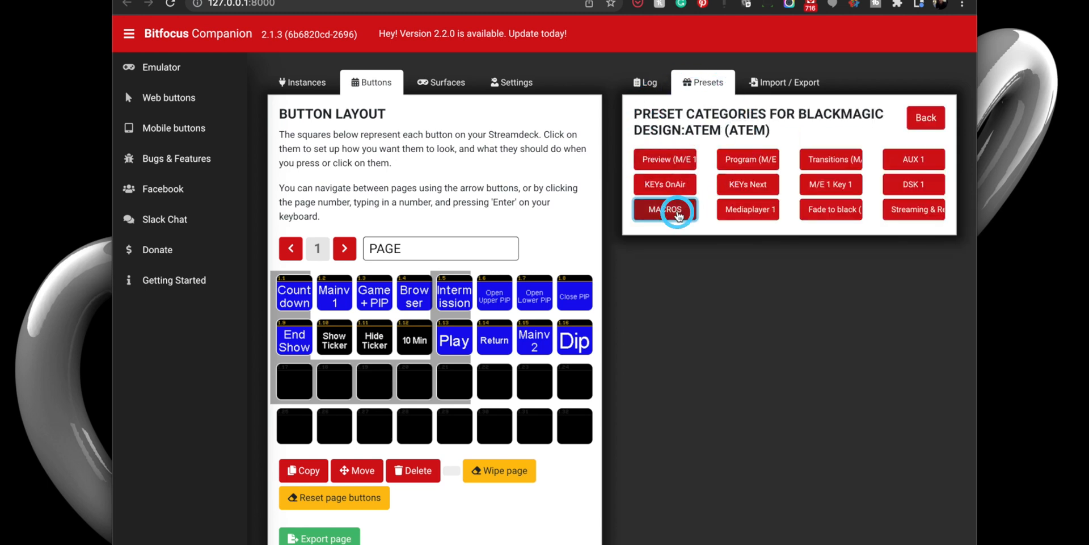
pyautogui.click(665, 209)
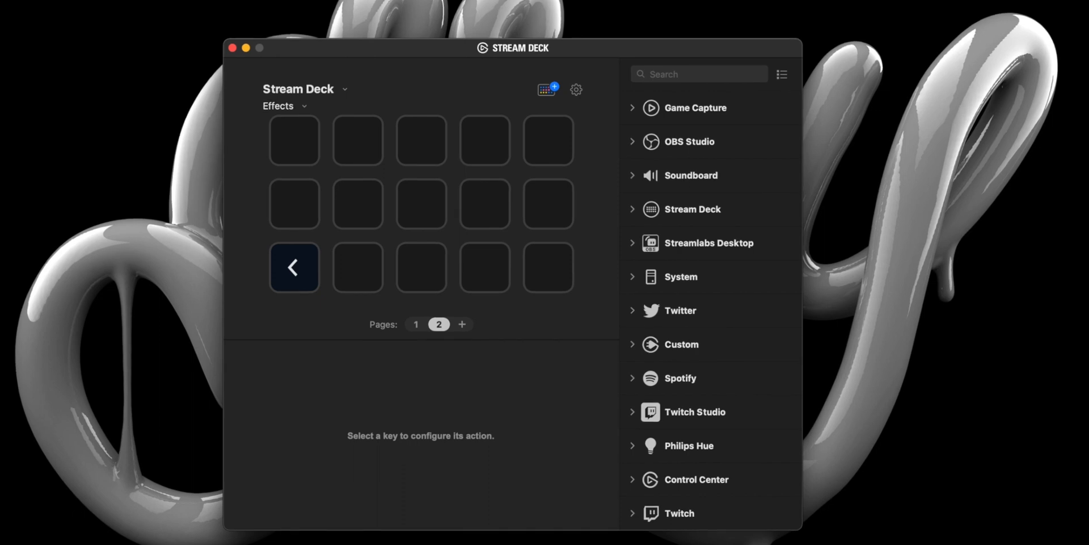
# Step: Place a System Hotkey action on the first key, titled 'Instant Trigger', sending Shift+K
pyautogui.click(681, 276)
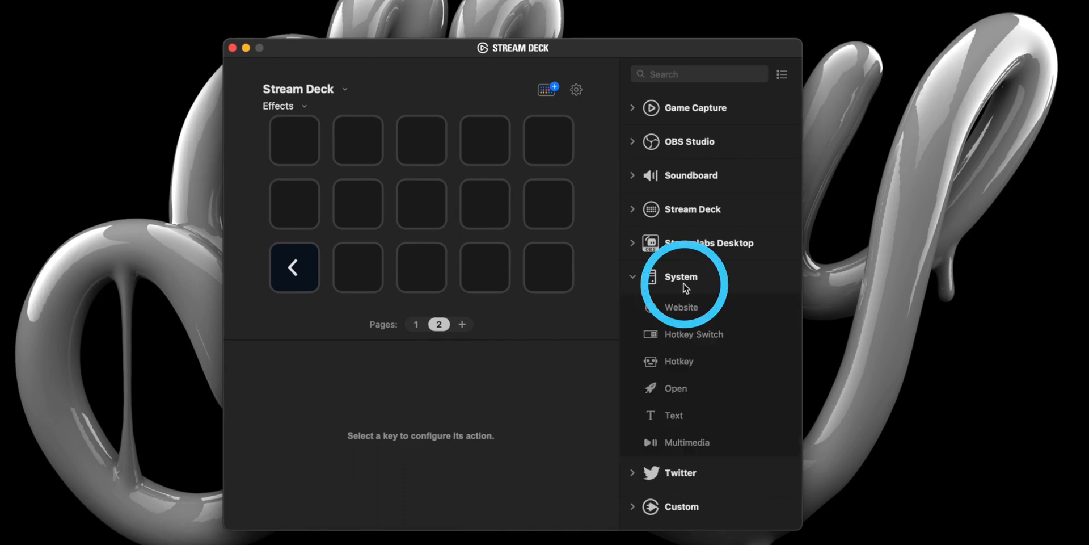
pyautogui.moveTo(668, 361); pyautogui.dragTo(419, 204)
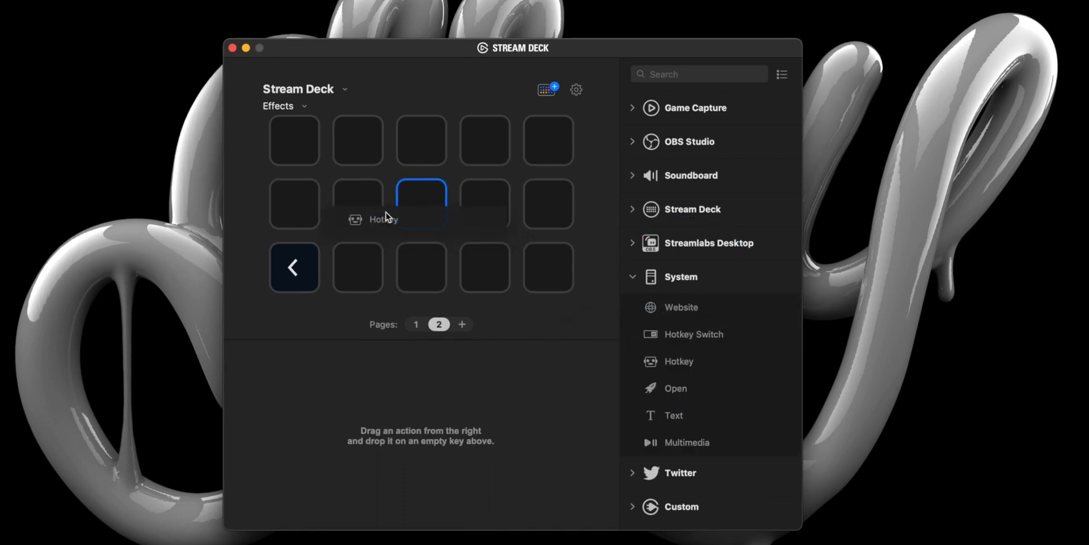
pyautogui.moveTo(671, 361); pyautogui.dragTo(292, 139)
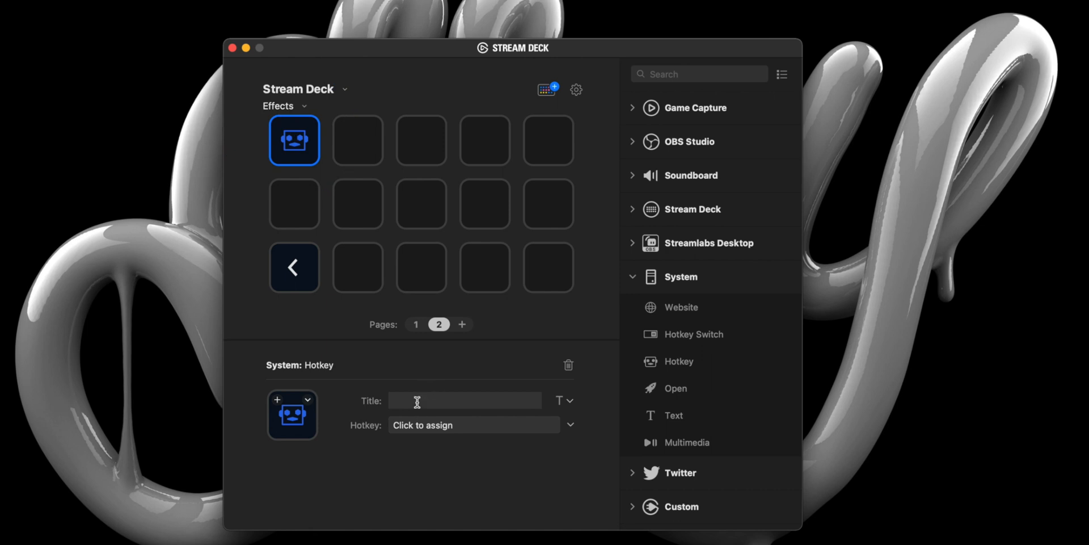
pyautogui.write('Instant')
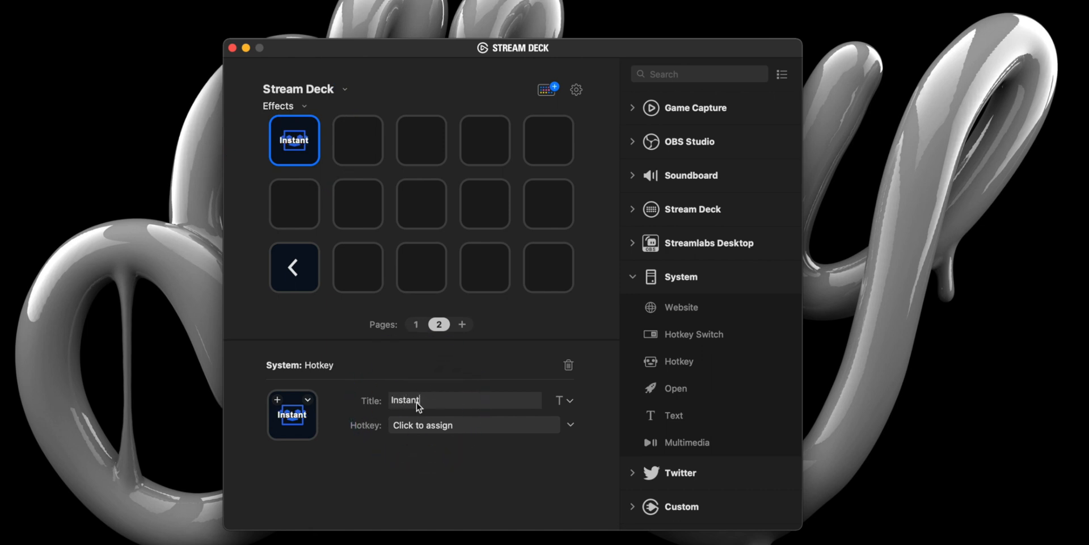
pyautogui.write('Trigger')
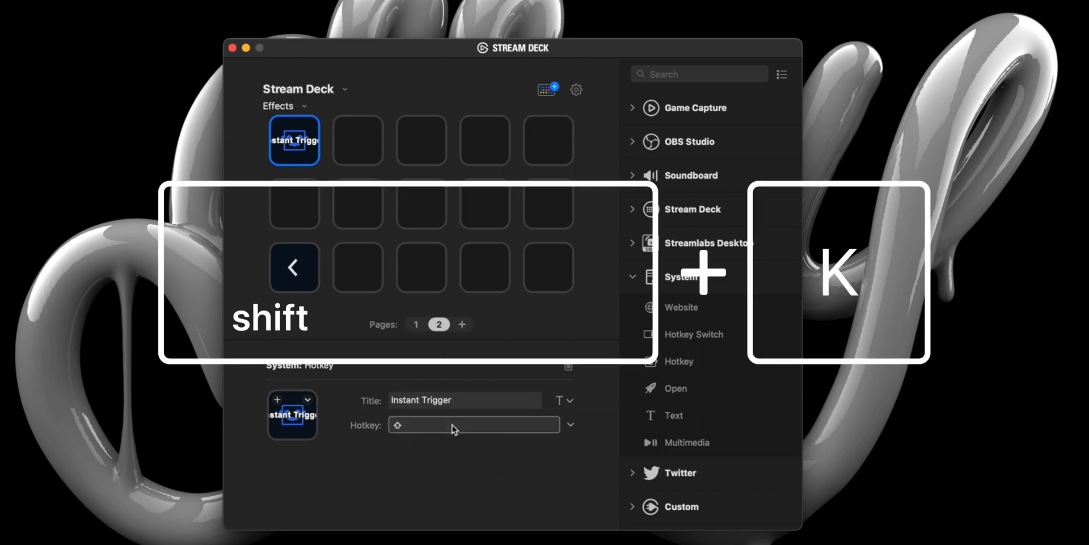
pyautogui.press('shift+k')
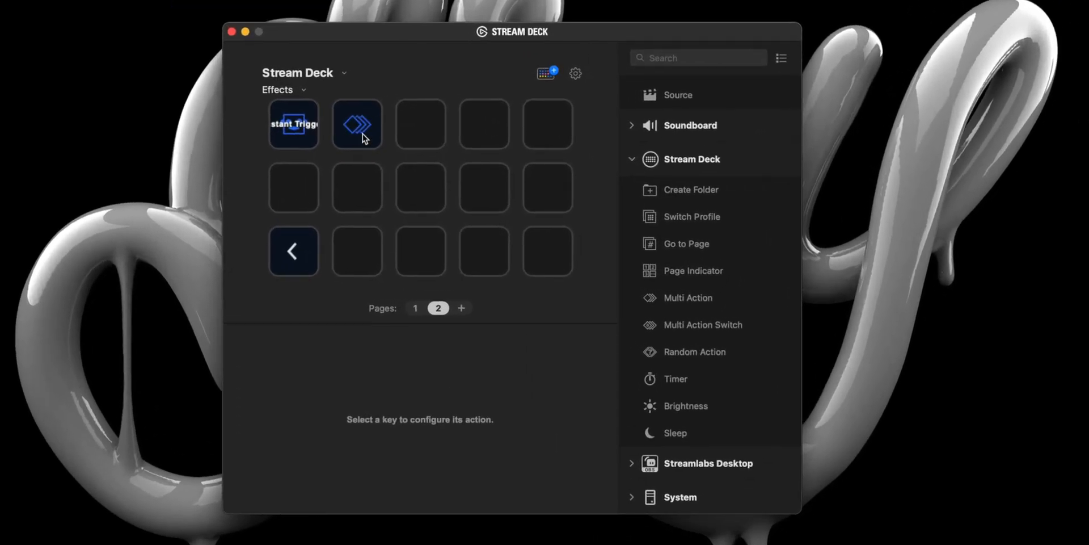
# Step: Review the Play Instant Replay multi action's steps: OBS scene, 6000 ms delay, CUT BACK, final scene
pyautogui.click(356, 124)
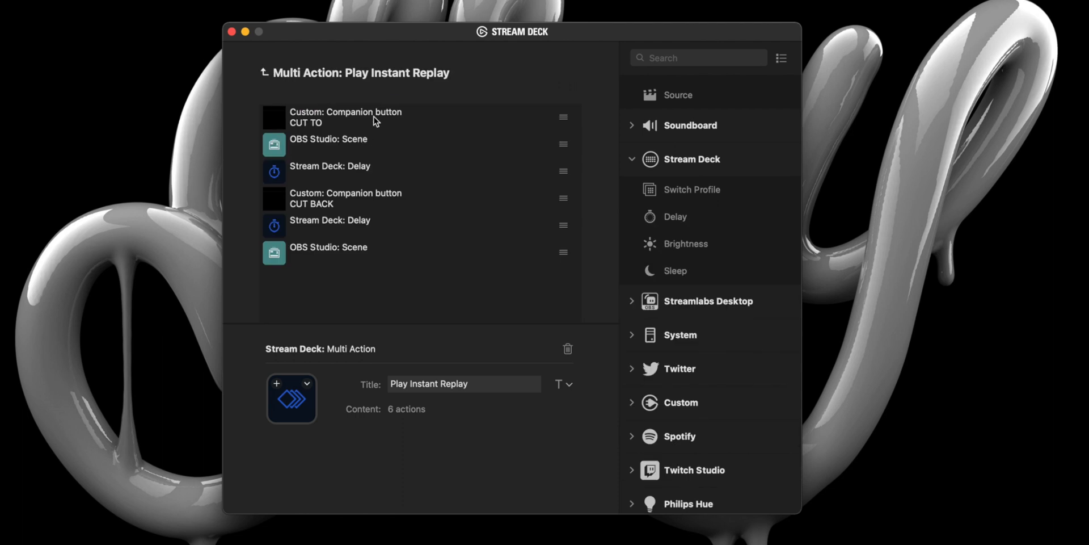
pyautogui.click(345, 117)
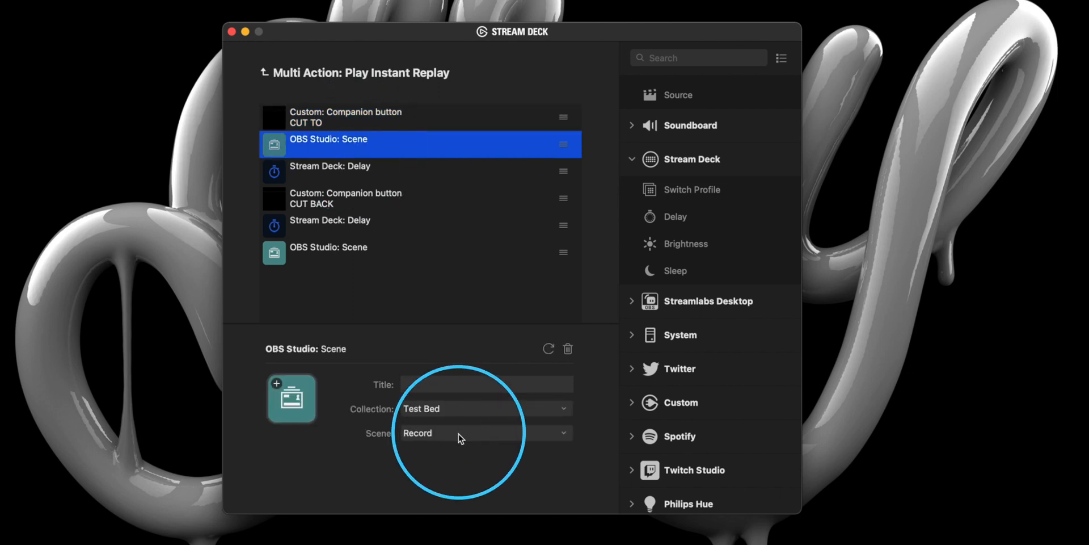
pyautogui.click(329, 166)
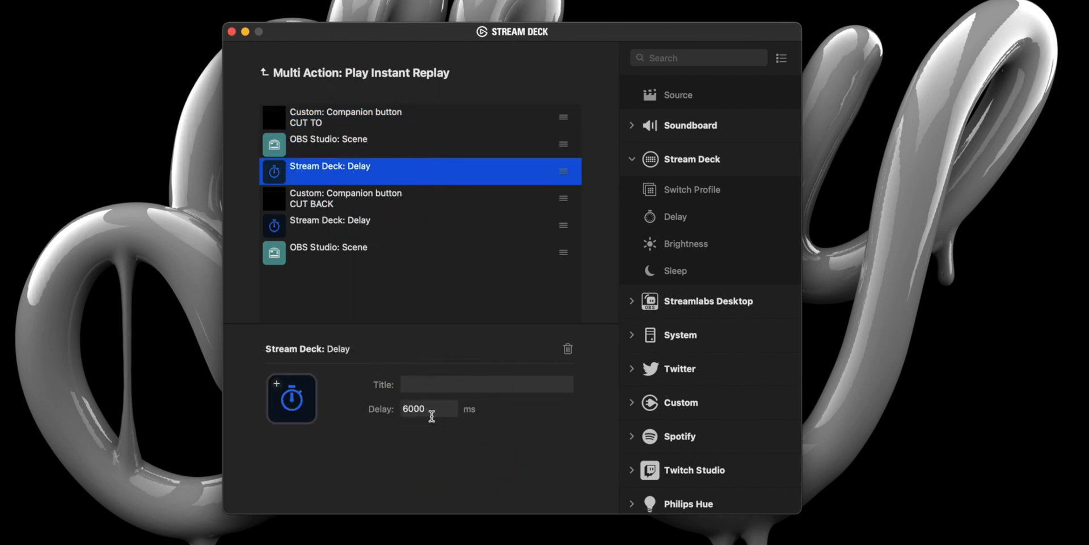
pyautogui.click(346, 198)
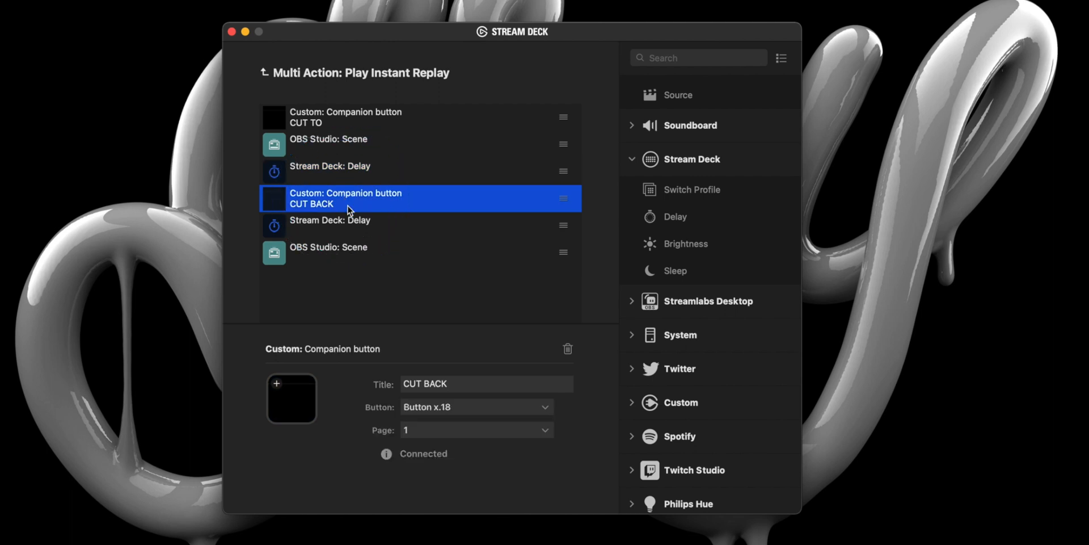
pyautogui.moveTo(466, 409)
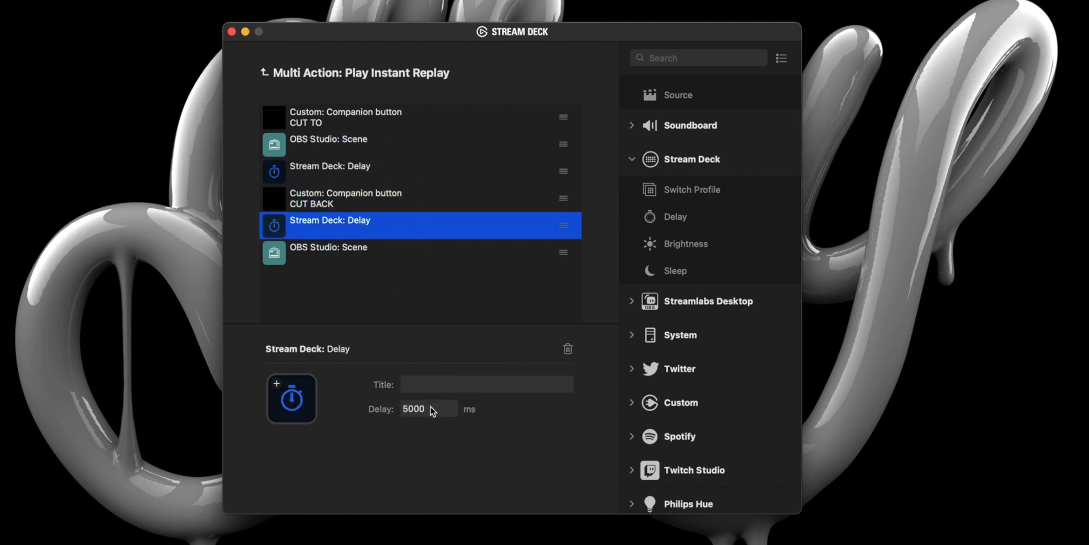
pyautogui.click(344, 252)
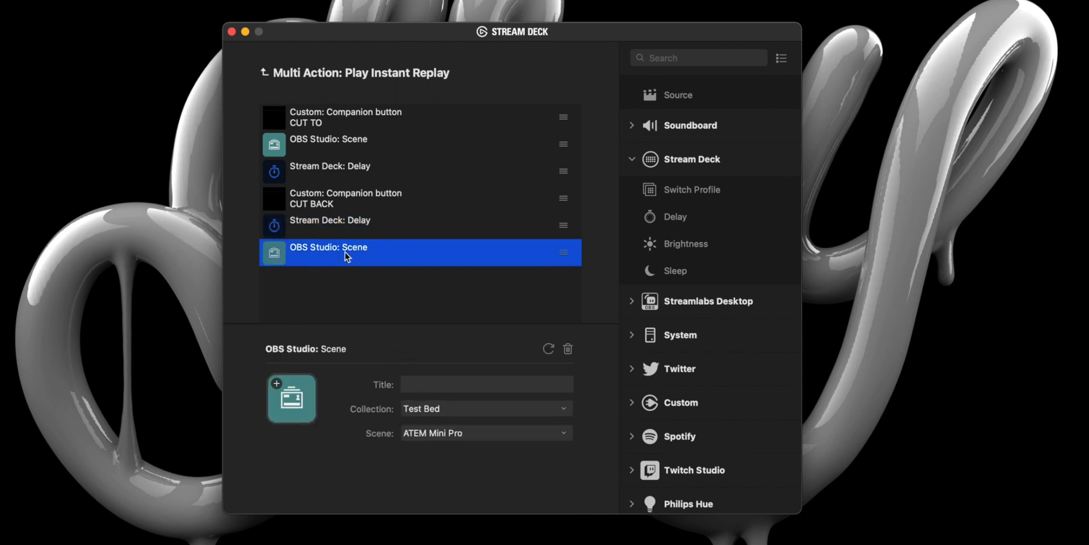